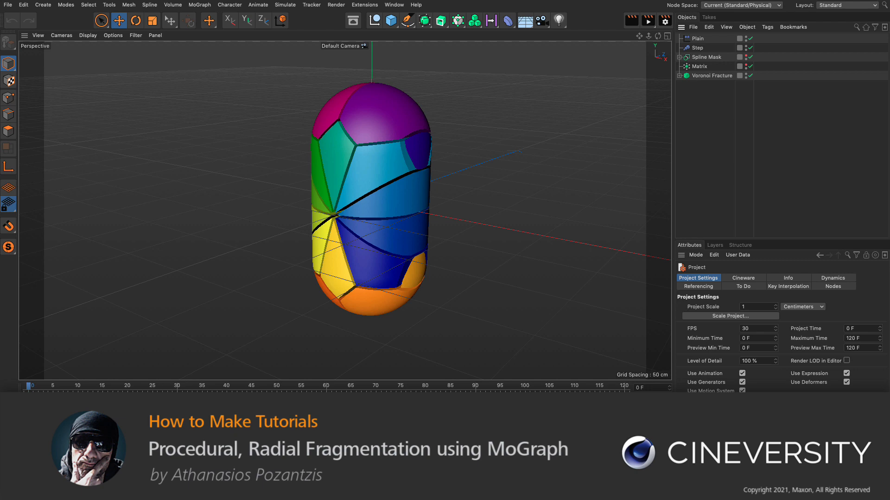
Play the finished rainbow fractured capsule animation, then start a new empty project.
left_click(284, 411)
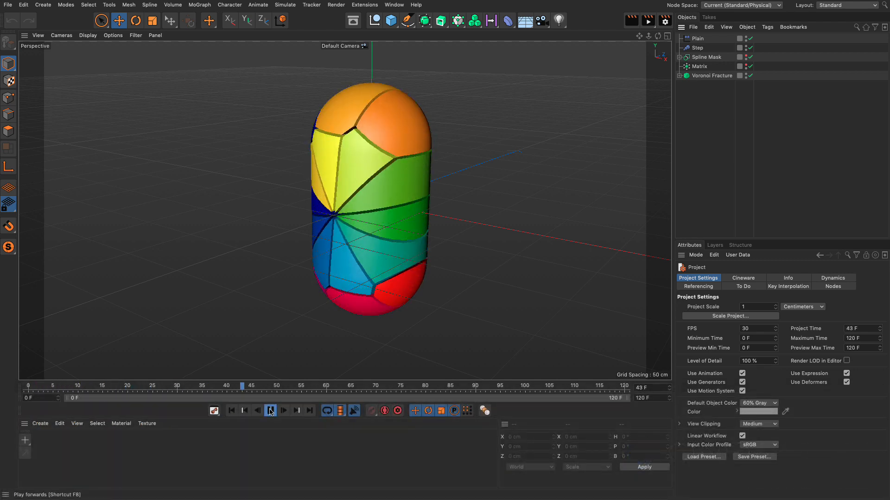
left_click(232, 410)
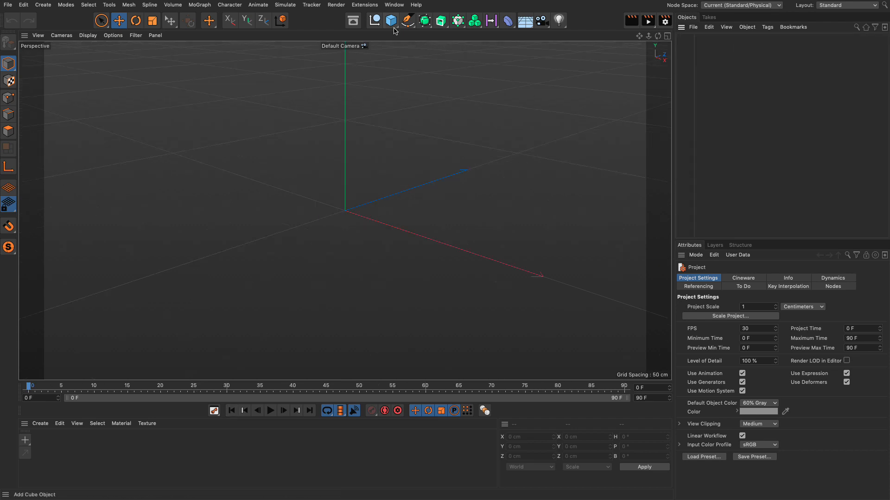
Add a Capsule primitive and set its cap segments to 16 and rotation segments to 32.
left_click(390, 21)
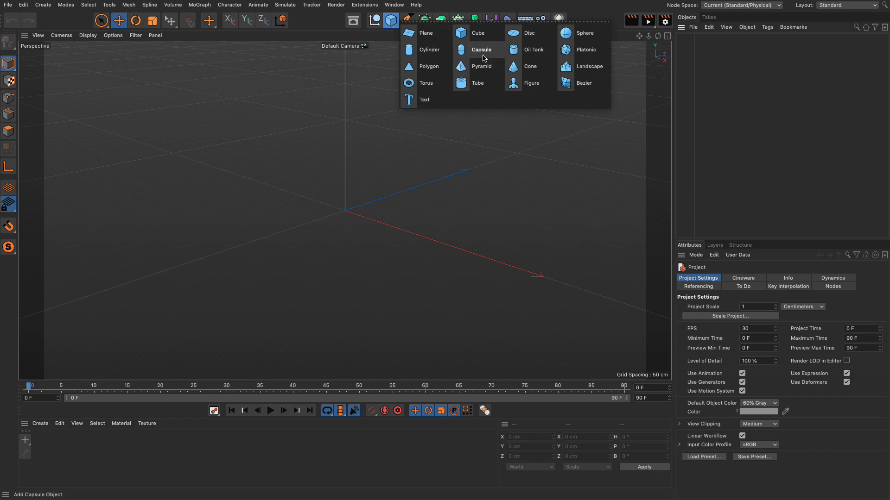
left_click(481, 49)
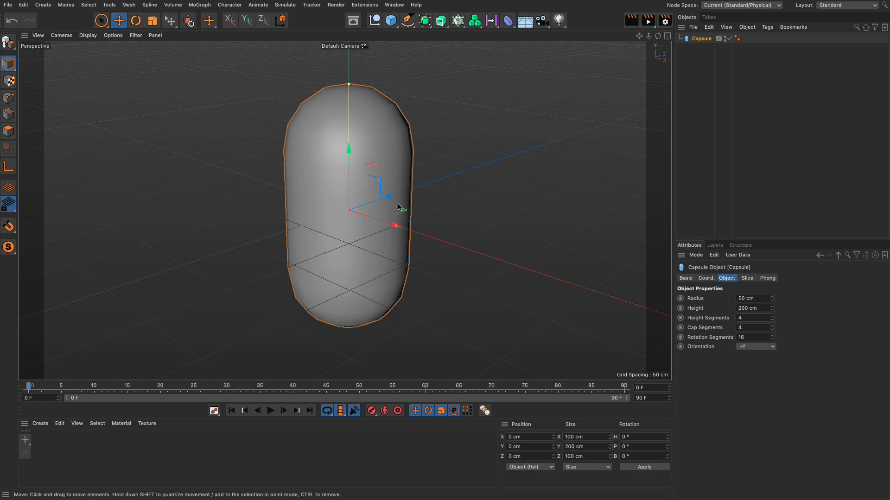
left_click(87, 35)
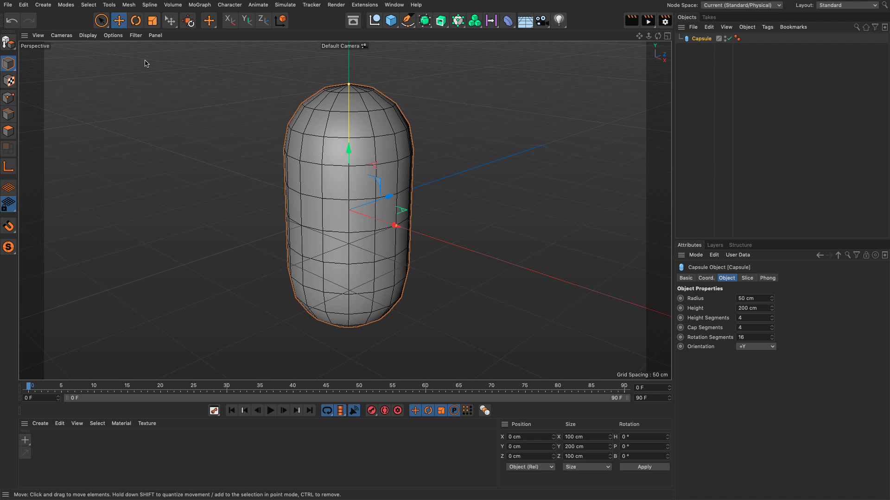
mouse_move(379, 160)
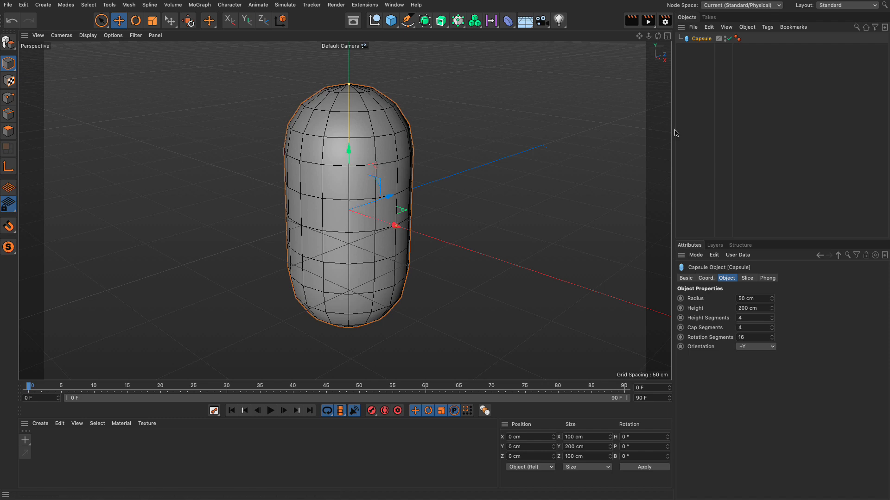
mouse_move(462, 218)
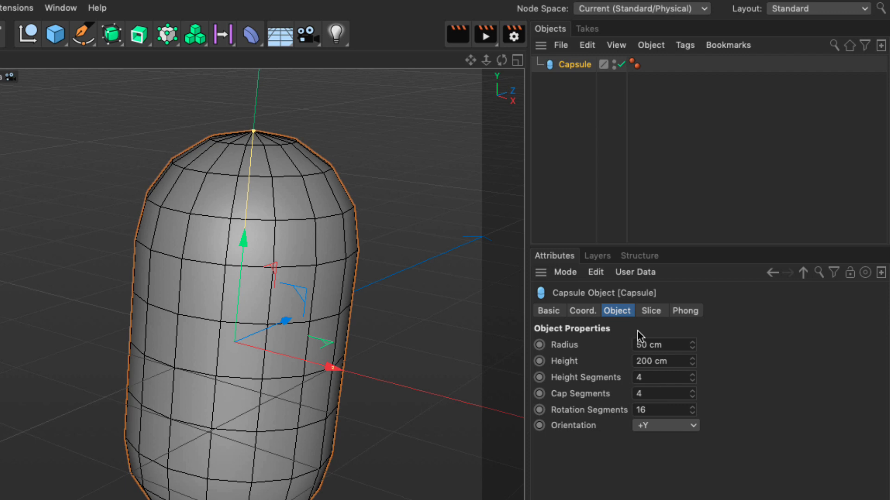
mouse_move(655, 377)
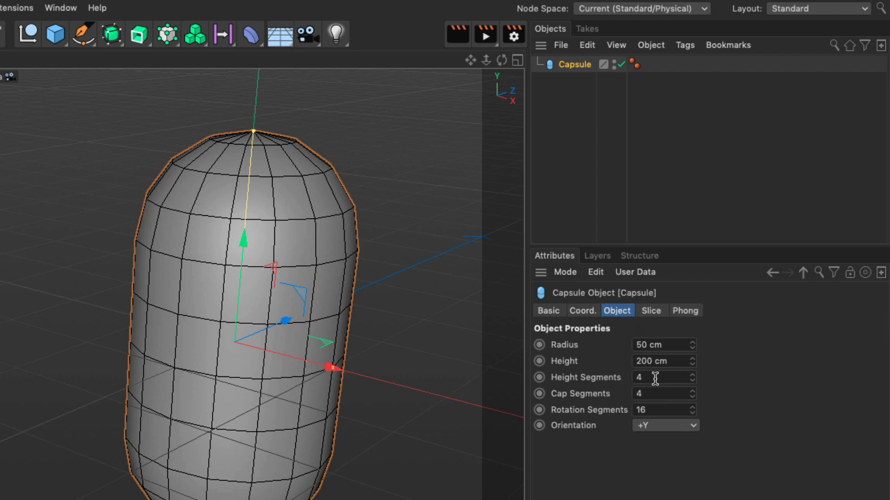
left_click(658, 393)
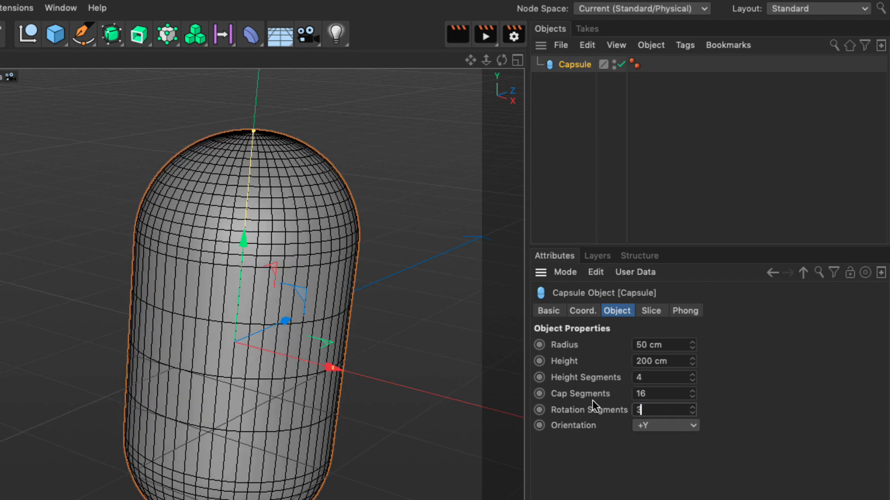
type("32")
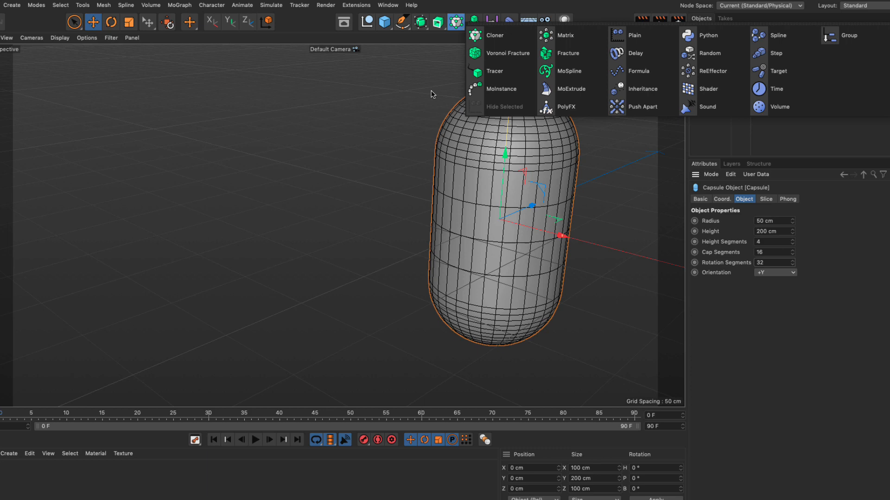
Create a MoGraph Voronoi Fracture and nest the Capsule under it as a child.
left_click(59, 7)
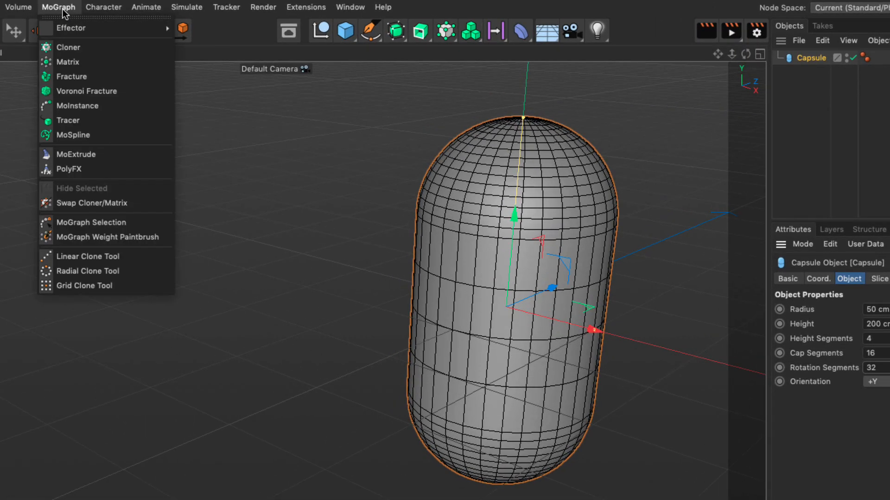
mouse_move(86, 92)
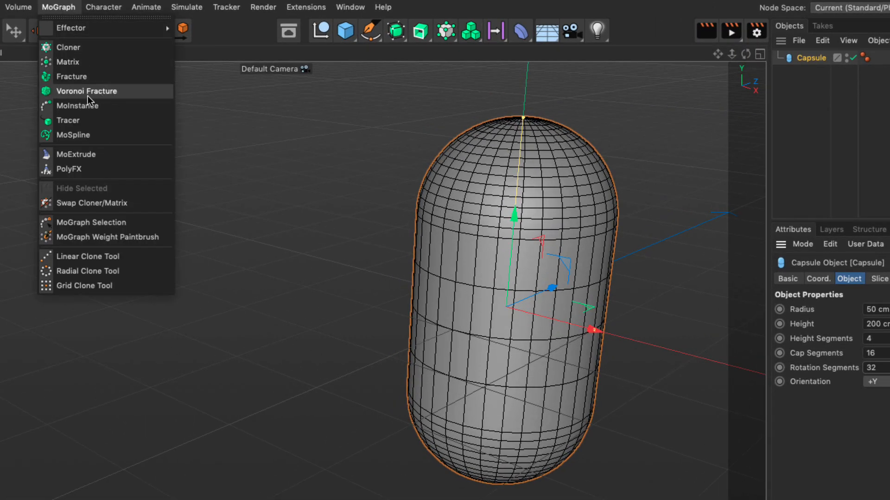
mouse_move(110, 100)
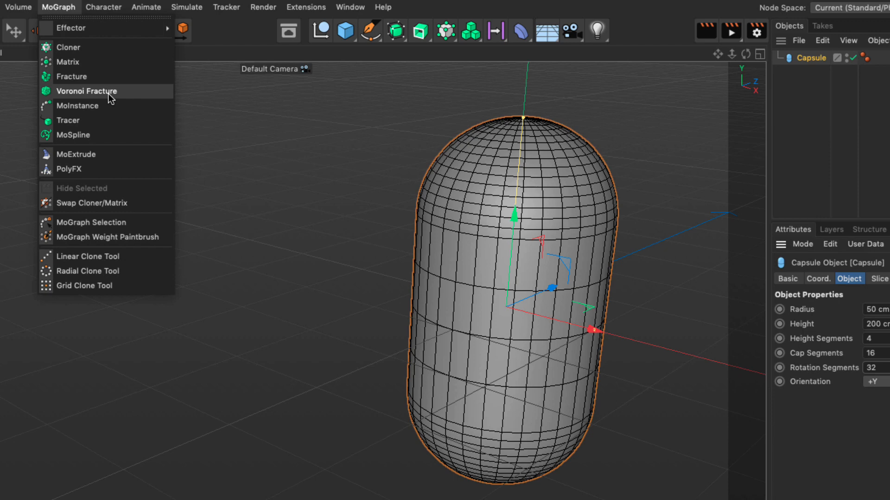
mouse_move(80, 78)
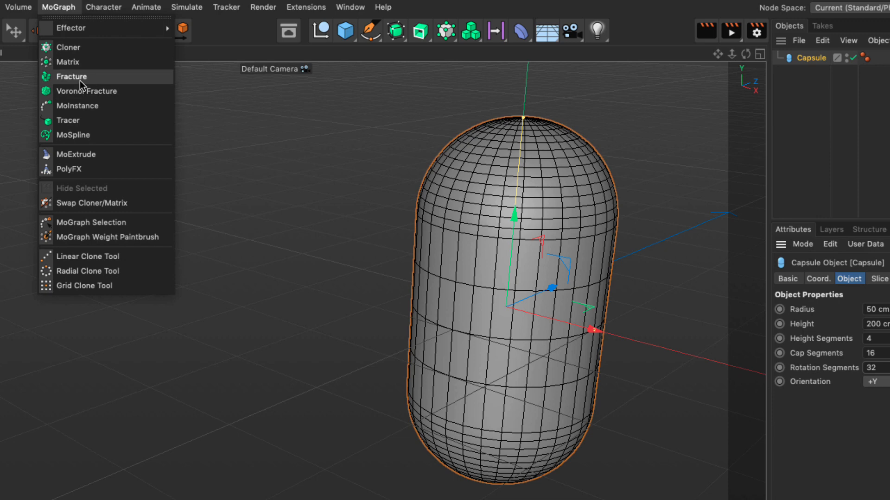
mouse_move(117, 85)
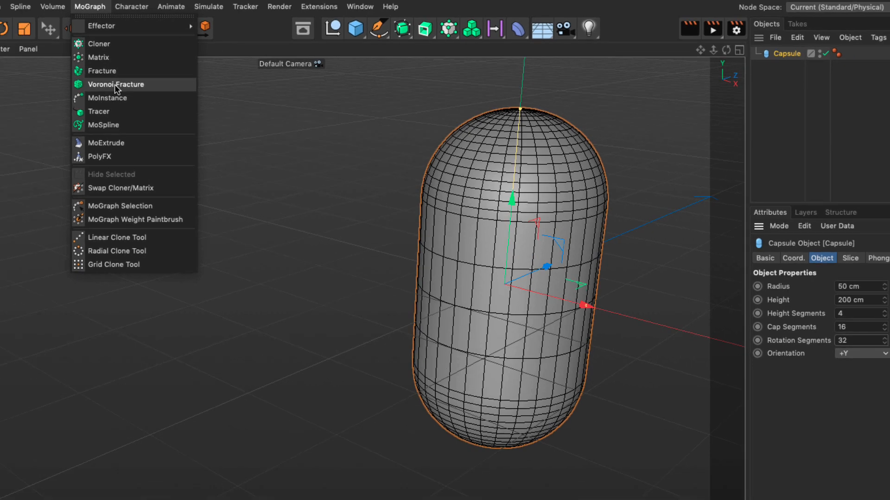
left_click(116, 84)
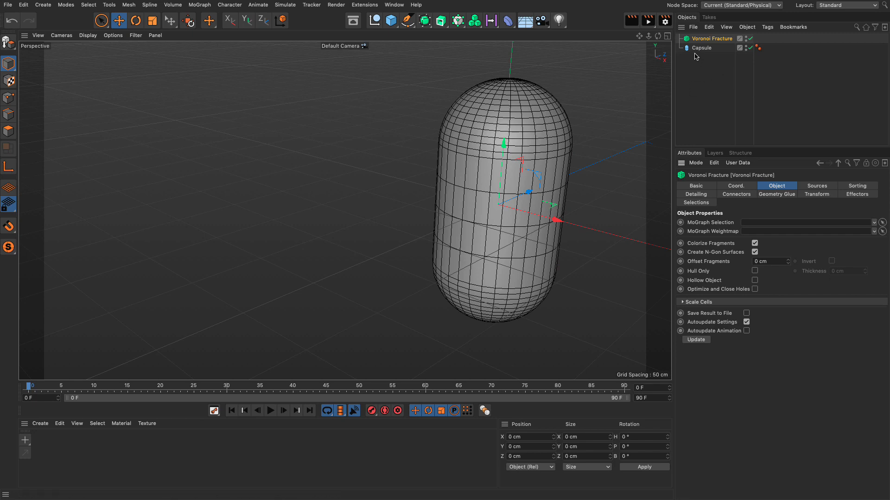
left_click(706, 47)
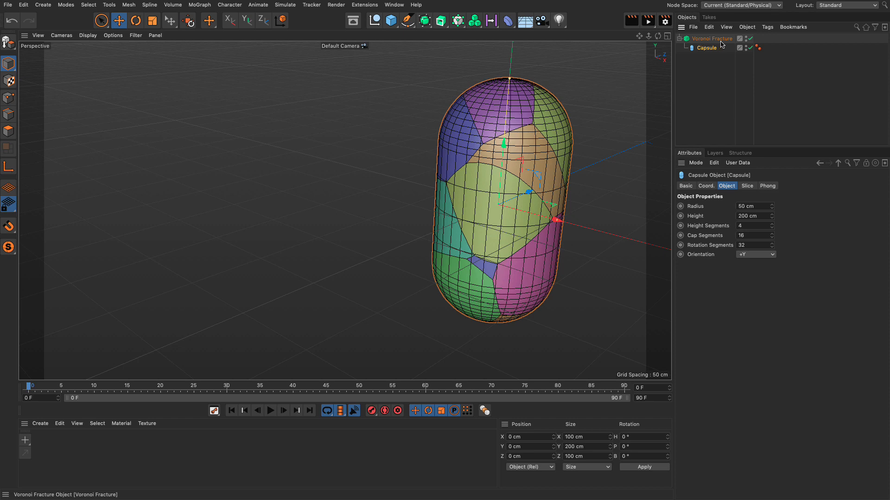
Select the Voronoi Fracture's Point Generator - Distribution source in the Sources list.
left_click(711, 39)
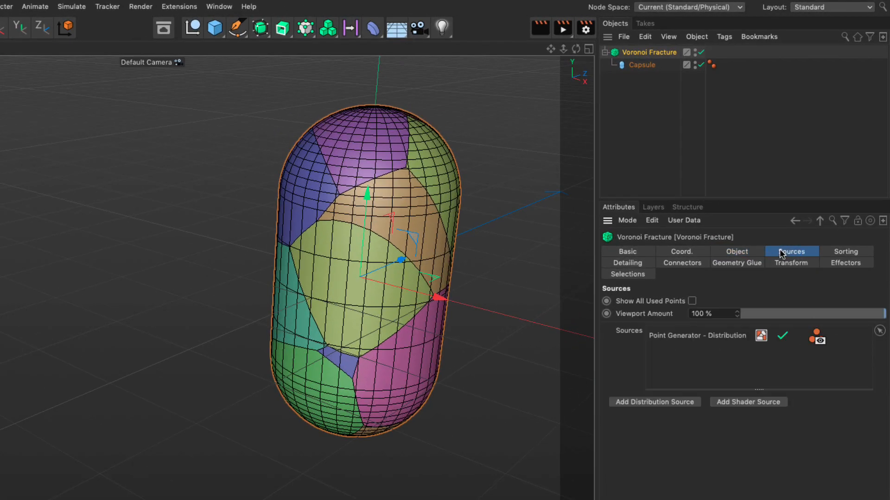
mouse_move(750, 320)
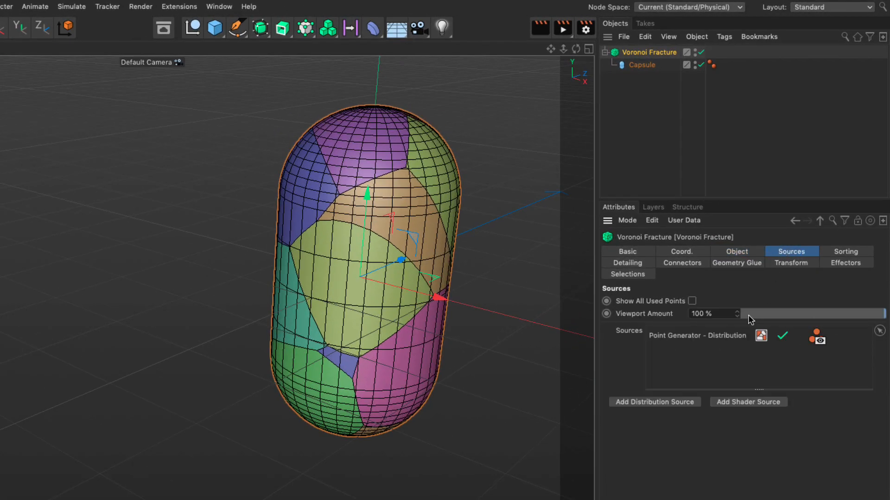
left_click(696, 335)
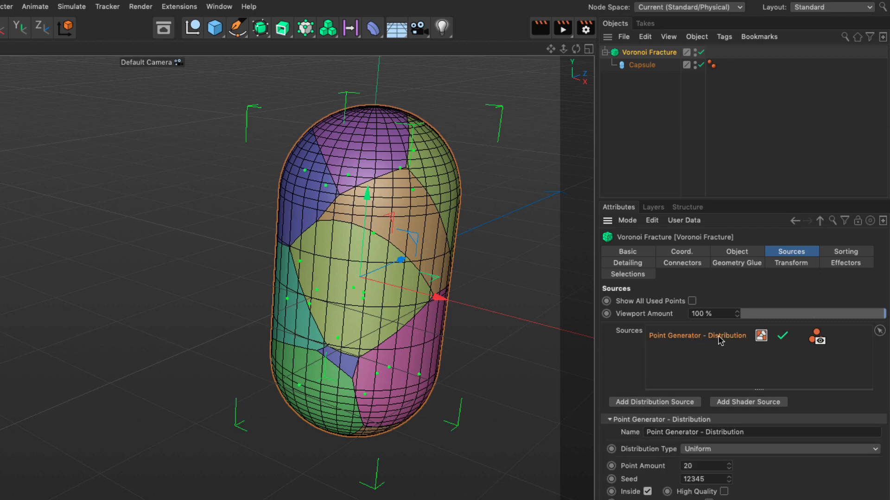
mouse_move(682, 342)
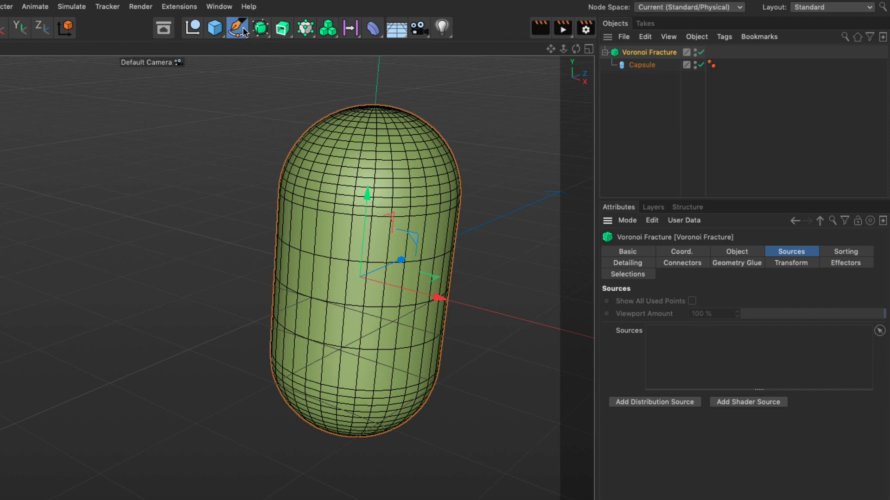
Add a Circle spline, frame it in view, and make it the Voronoi Fracture source.
left_click(237, 28)
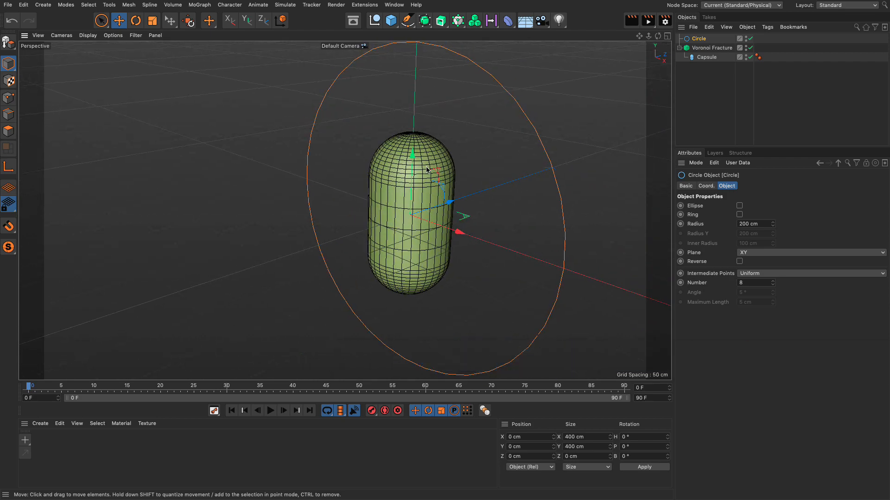
key("s")
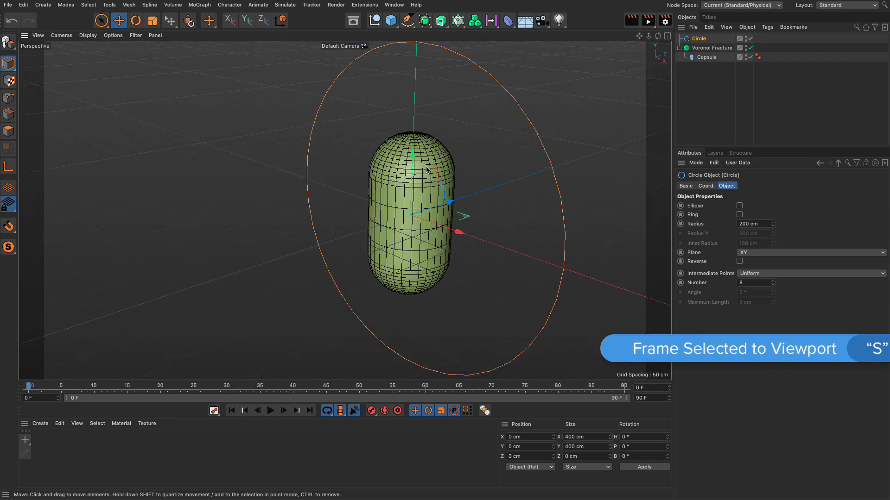
key("s")
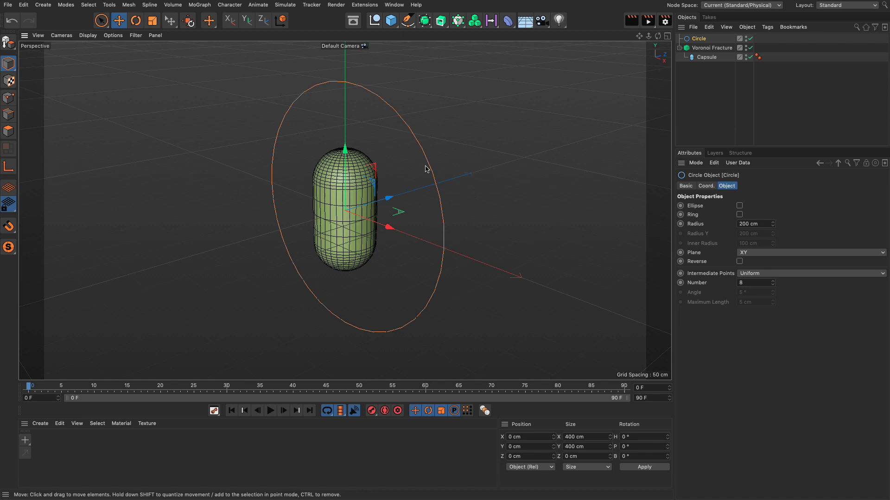
left_click(614, 74)
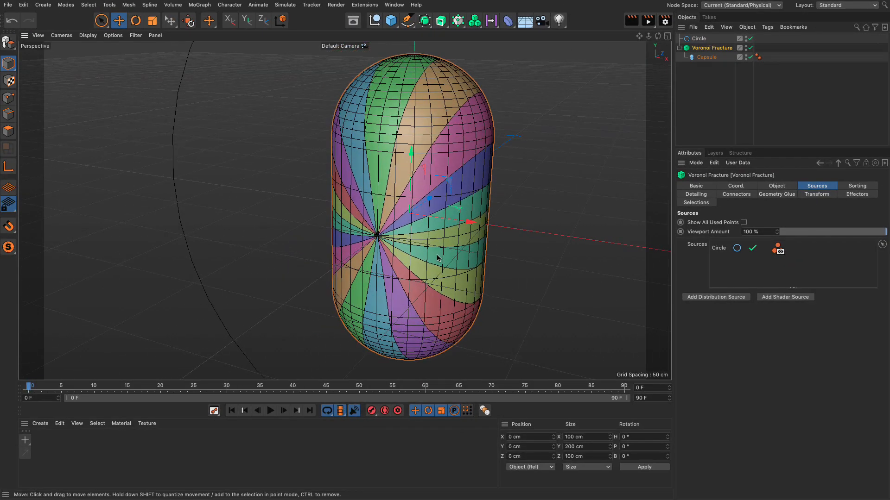
Select the Circle spline to show its settings and add a second circle, Circle.1.
left_click(698, 38)
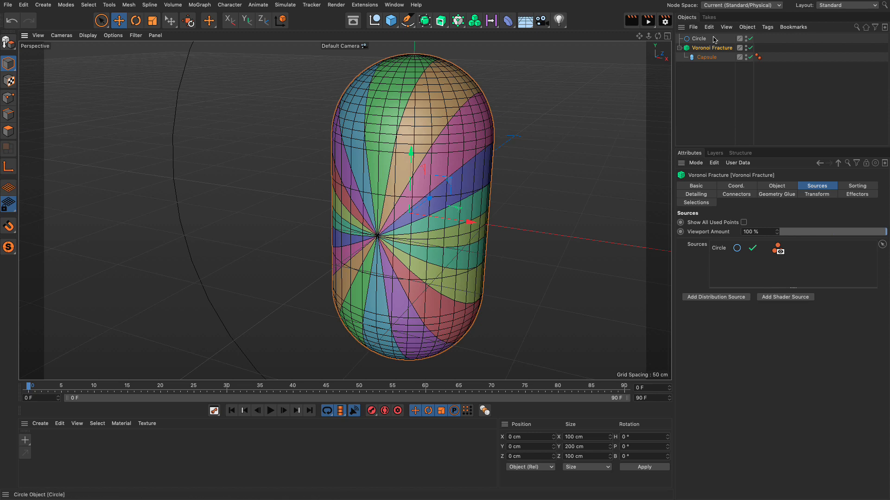
left_click(698, 38)
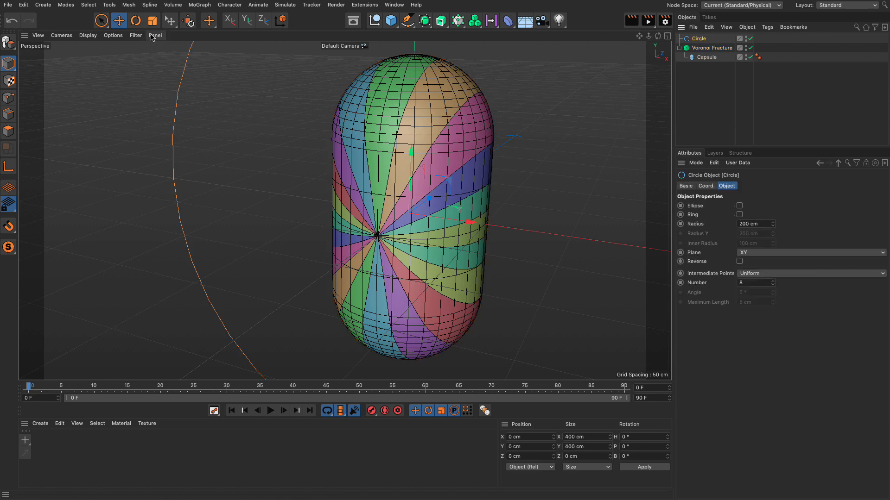
left_click(135, 21)
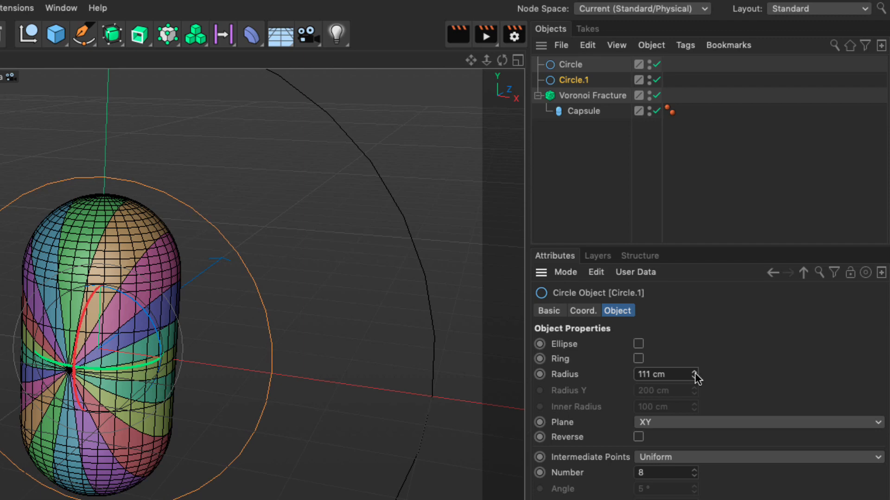
mouse_move(608, 141)
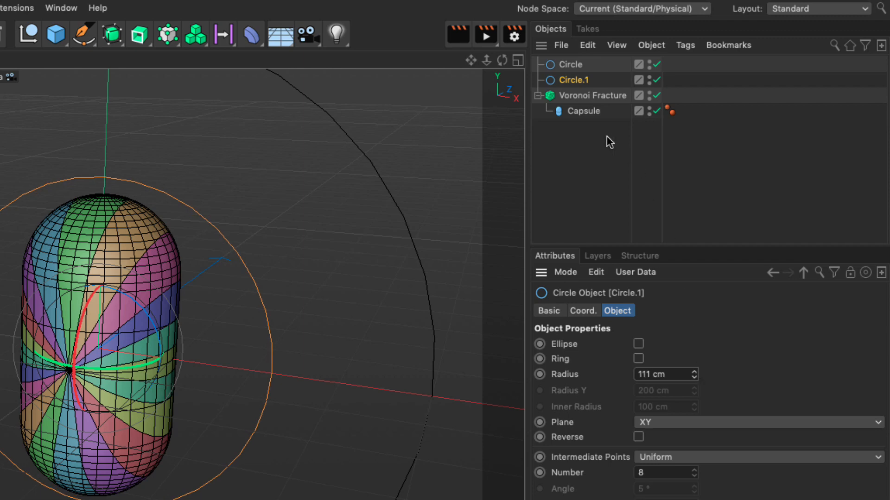
Set Circle.1's radius to 62 cm and the first Circle's radius to 97 cm.
left_click(592, 94)
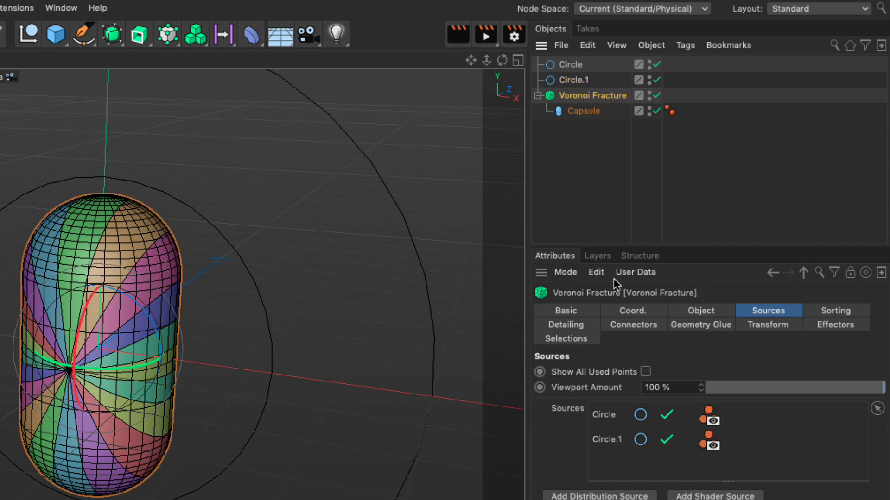
left_click(575, 80)
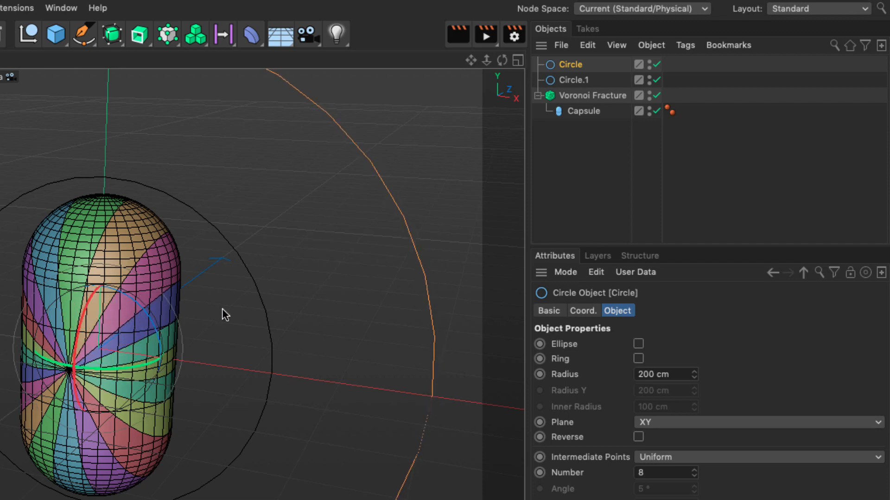
mouse_move(573, 84)
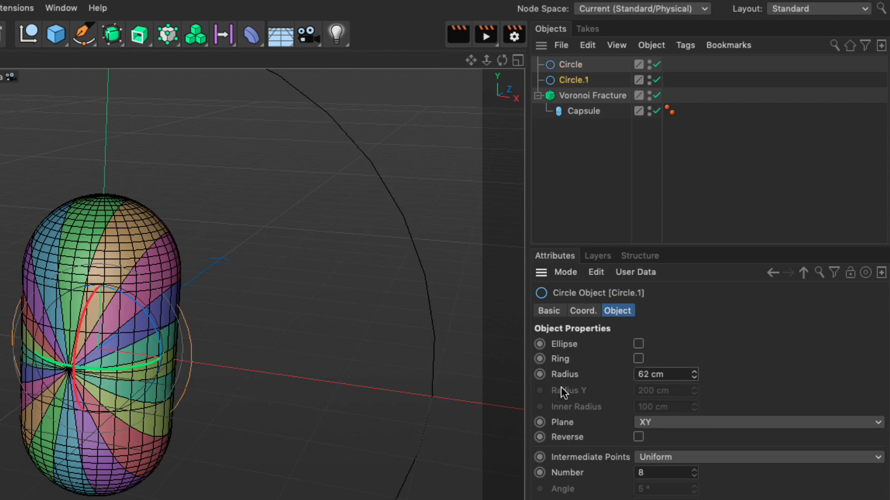
mouse_move(12, 374)
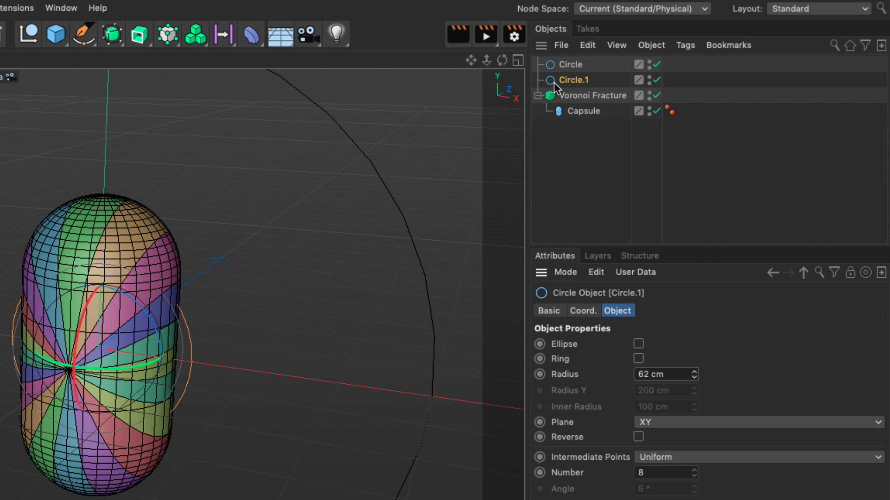
left_click(572, 63)
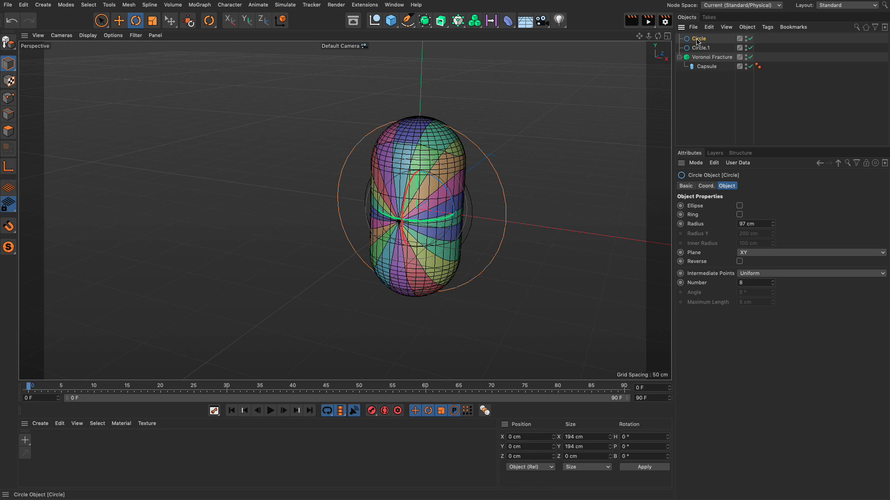
Keyframe the 97 cm circle's R.B bank rotation in its Coord settings, then select Circle.1.
left_click(705, 185)
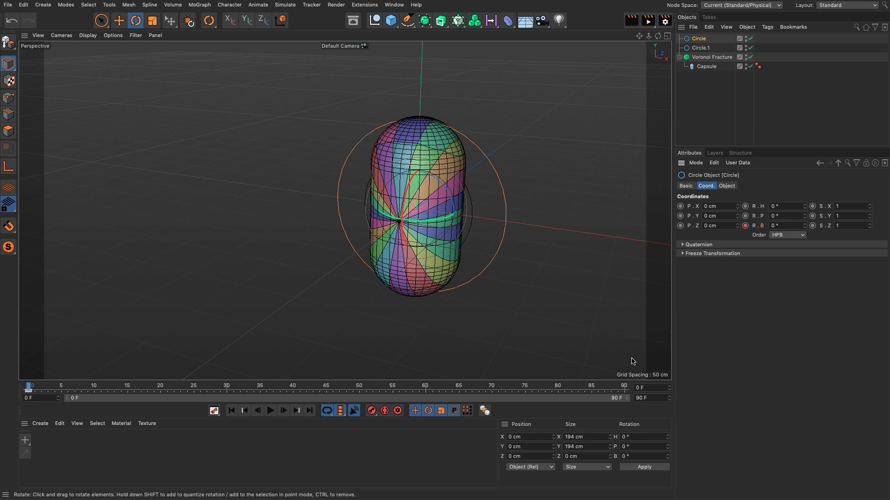
left_click(786, 225)
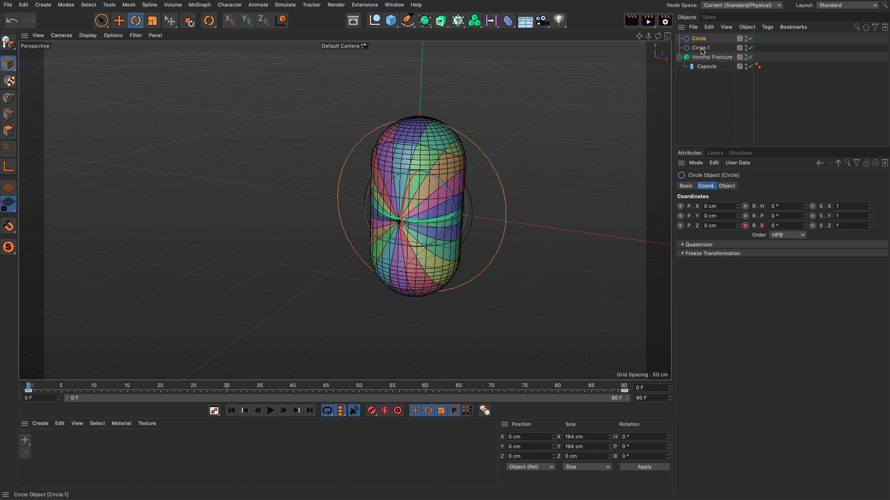
left_click(707, 47)
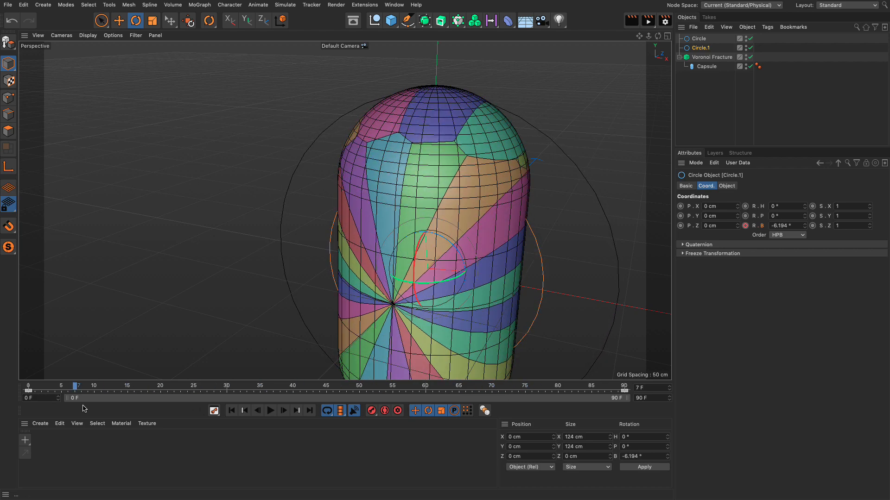
mouse_move(712, 56)
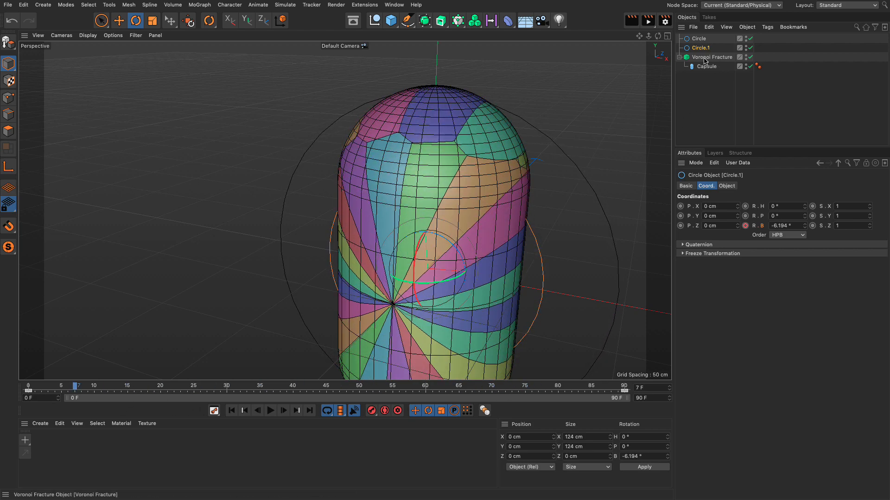
Set the Voronoi Fracture's Transform display to Index to number each fragment.
left_click(714, 57)
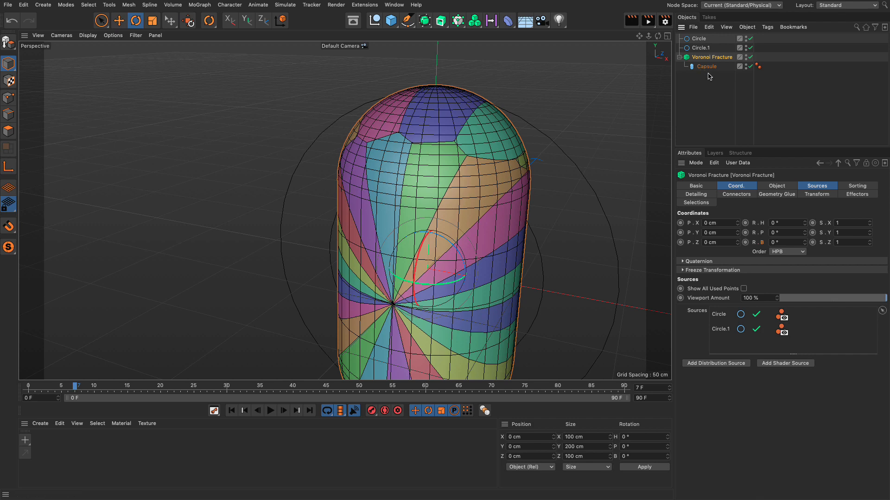
left_click(816, 193)
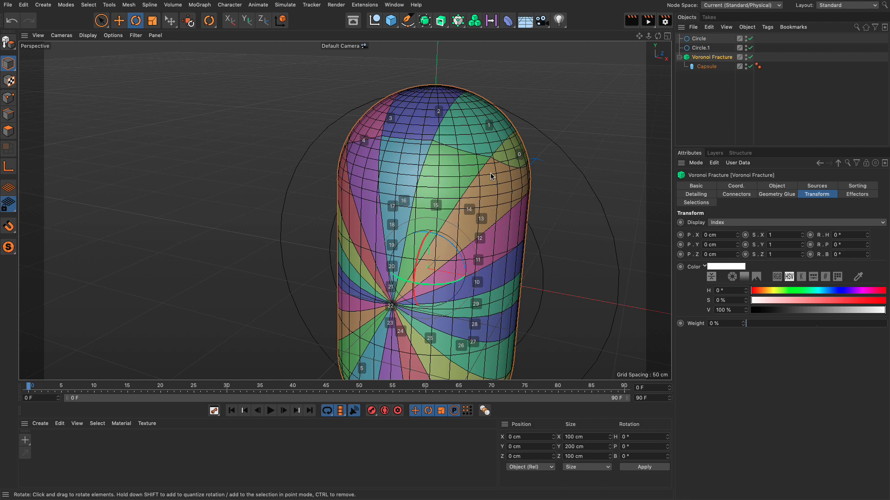
mouse_move(553, 153)
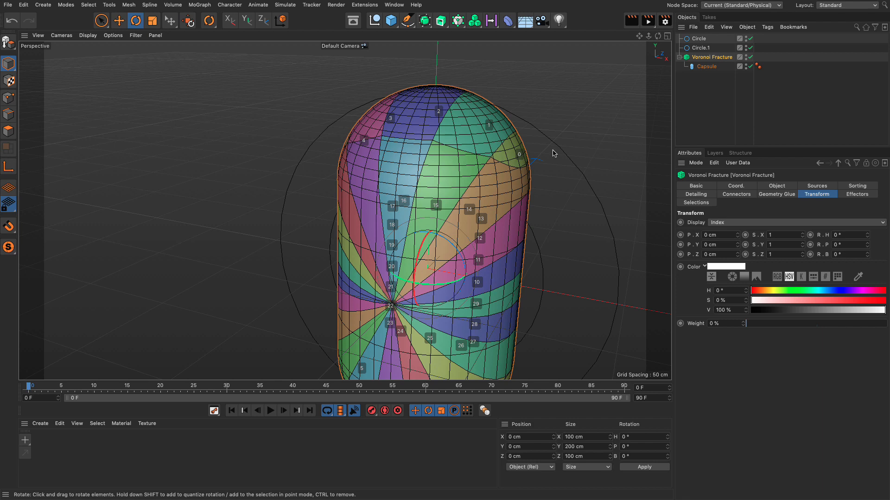
Check both circles' Coord rotation values, then set the fracture's Transform display back to None.
left_click(700, 48)
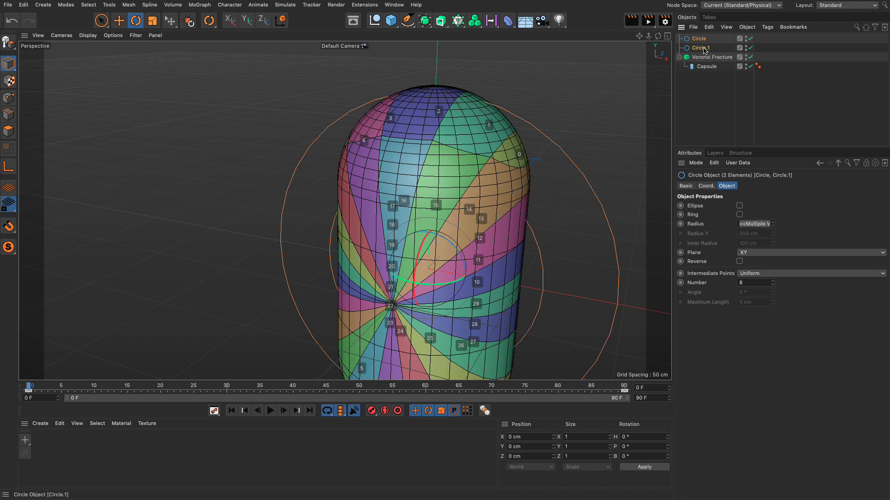
left_click(705, 185)
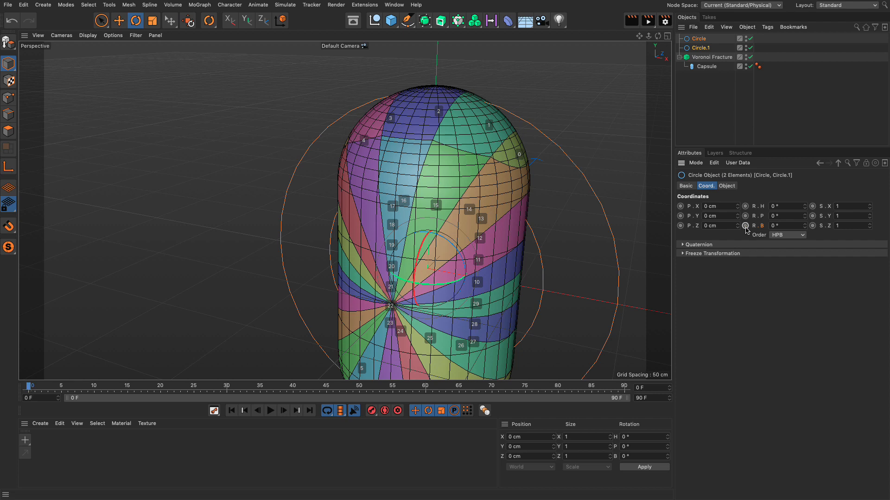
left_click(713, 57)
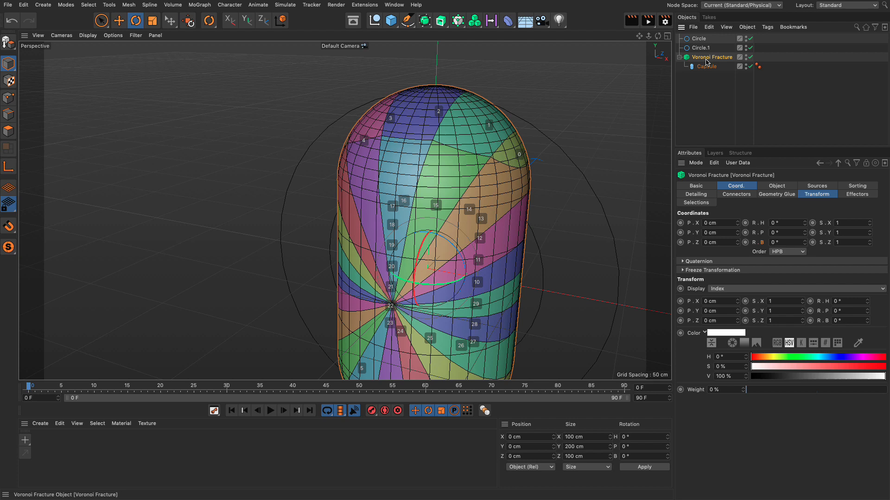
left_click(817, 194)
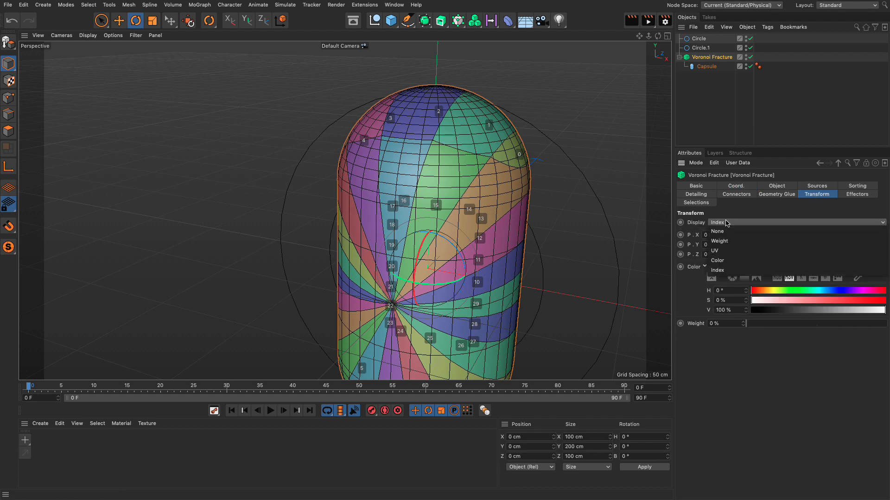
left_click(717, 232)
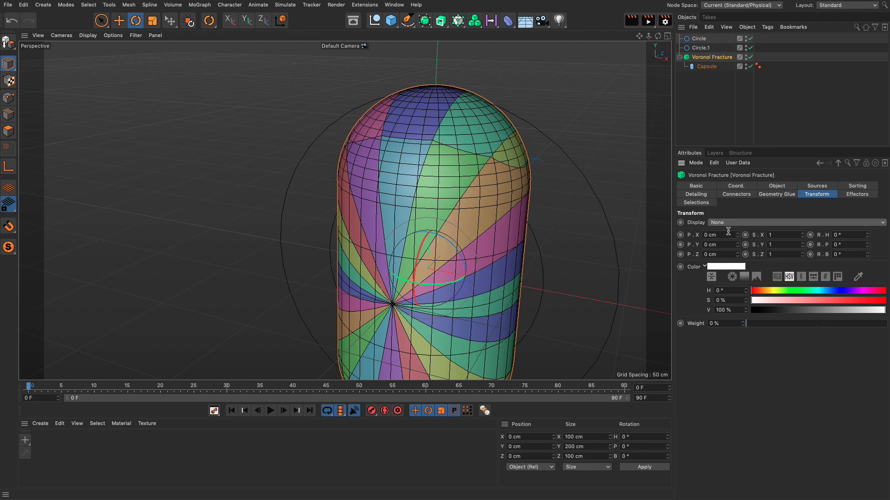
mouse_move(612, 132)
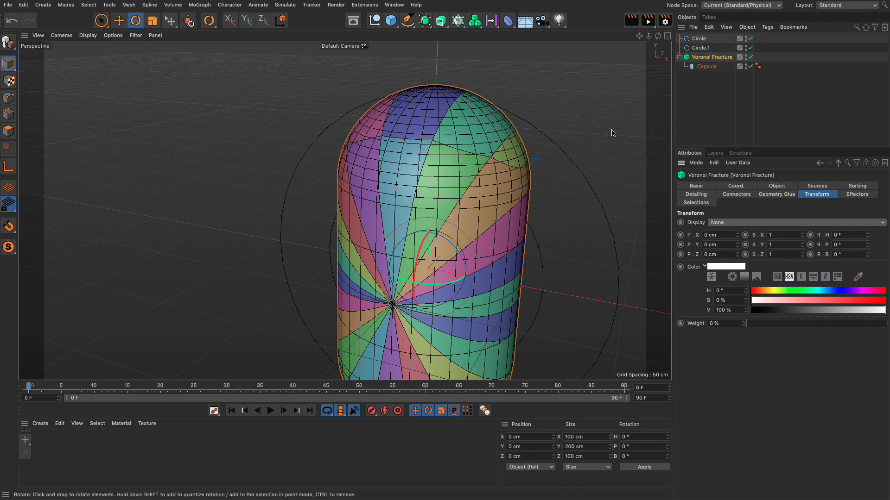
Add a MoGraph Matrix object and switch its Mode from Grid Array to Object.
left_click(457, 20)
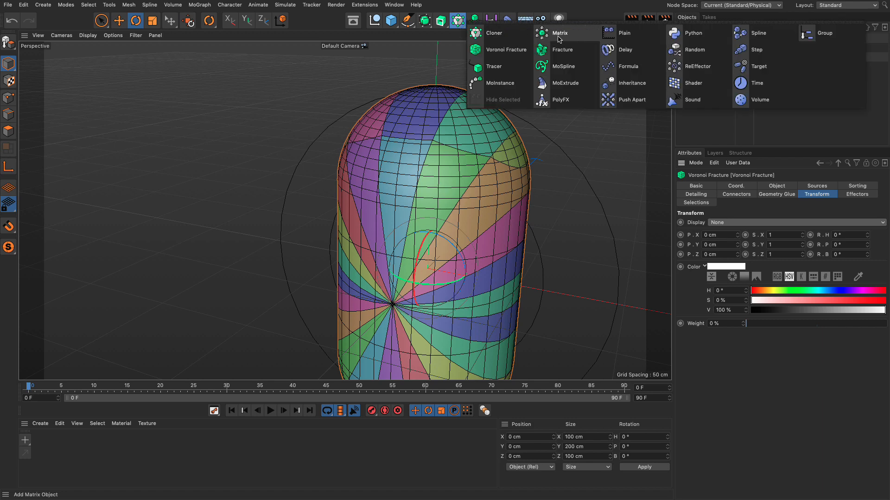
left_click(559, 33)
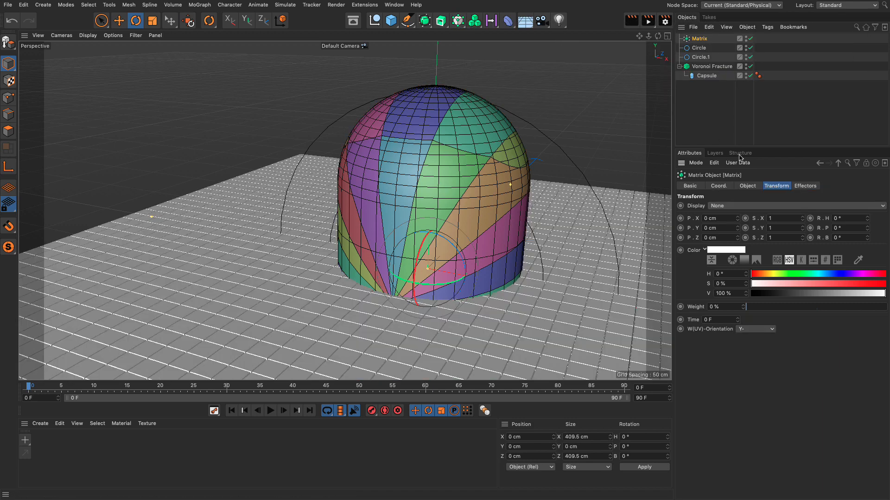
left_click(747, 185)
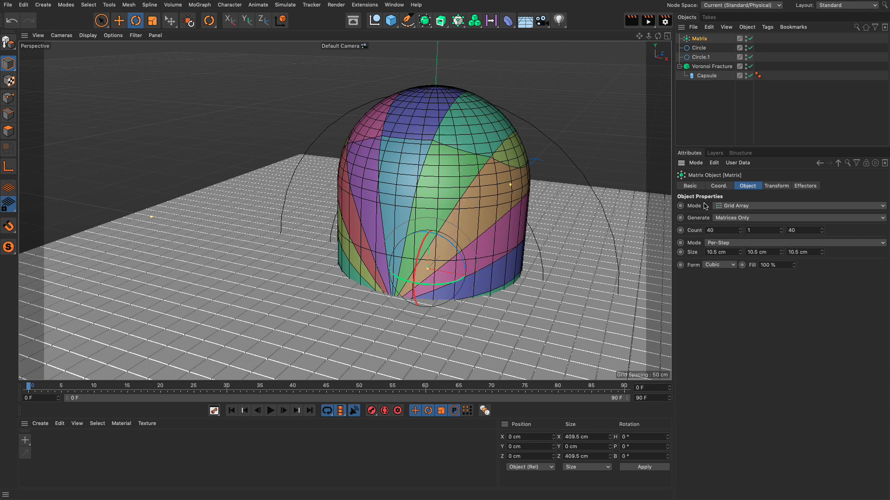
left_click(797, 206)
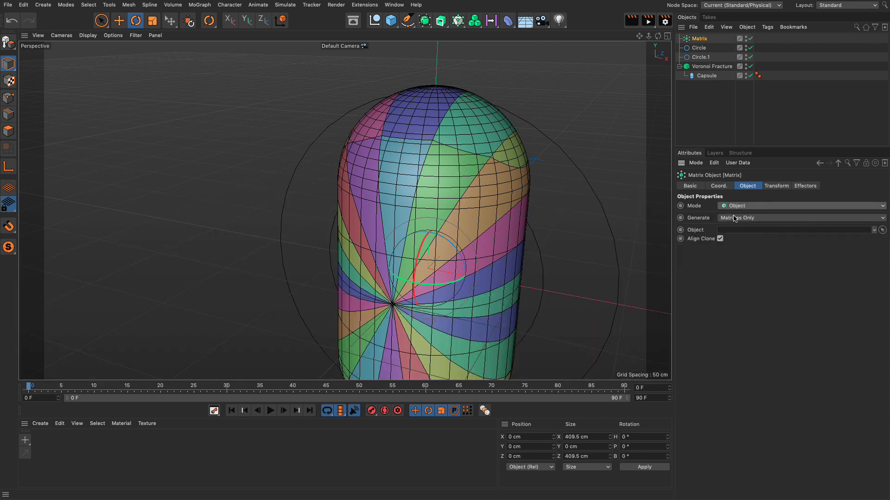
mouse_move(731, 234)
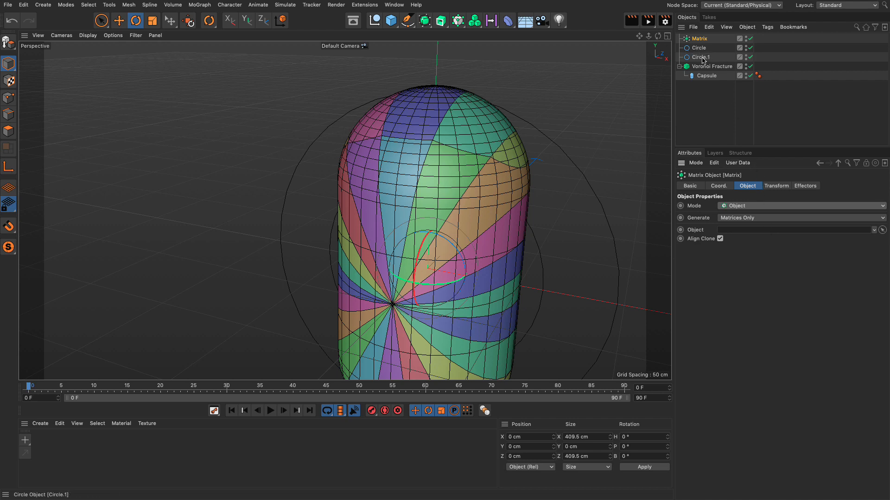
left_click(441, 20)
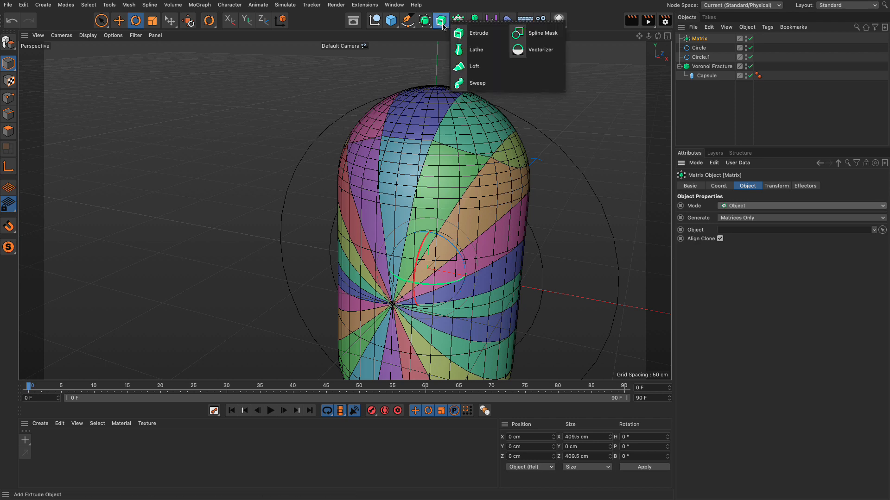
mouse_move(542, 34)
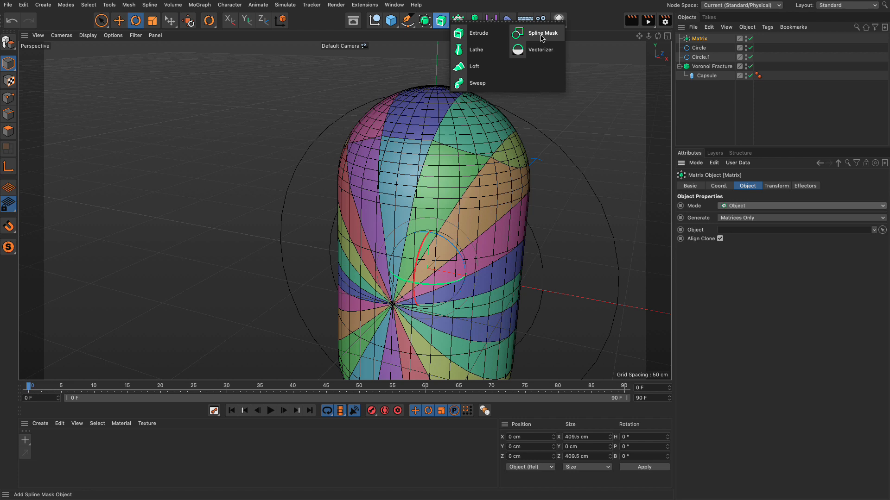
Add a Spline Mask generator and set its combine Mode to Or.
left_click(540, 33)
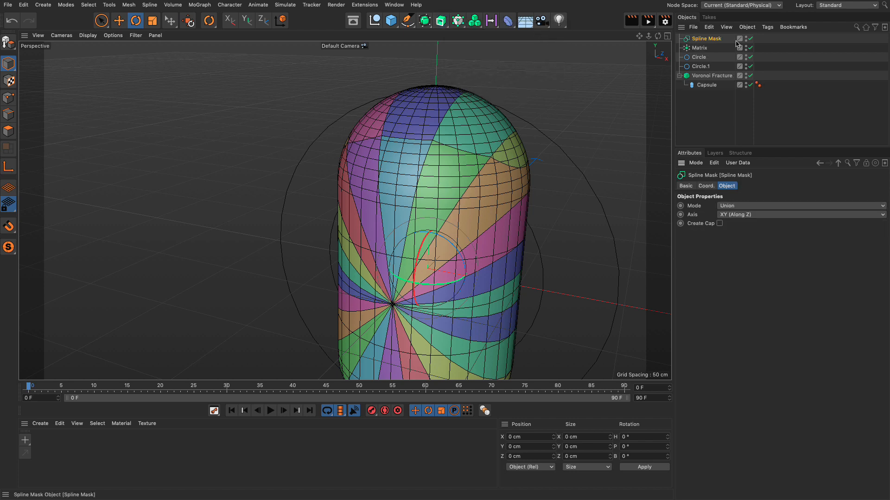
left_click(800, 206)
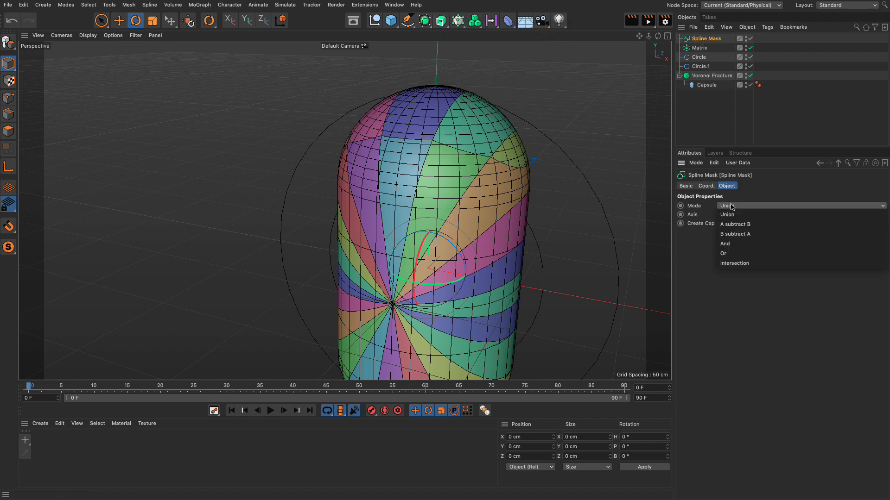
left_click(723, 252)
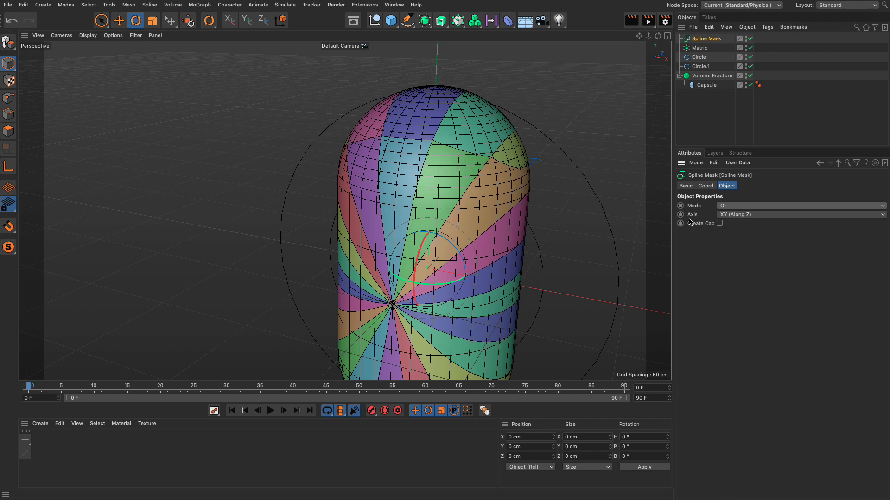
mouse_move(754, 220)
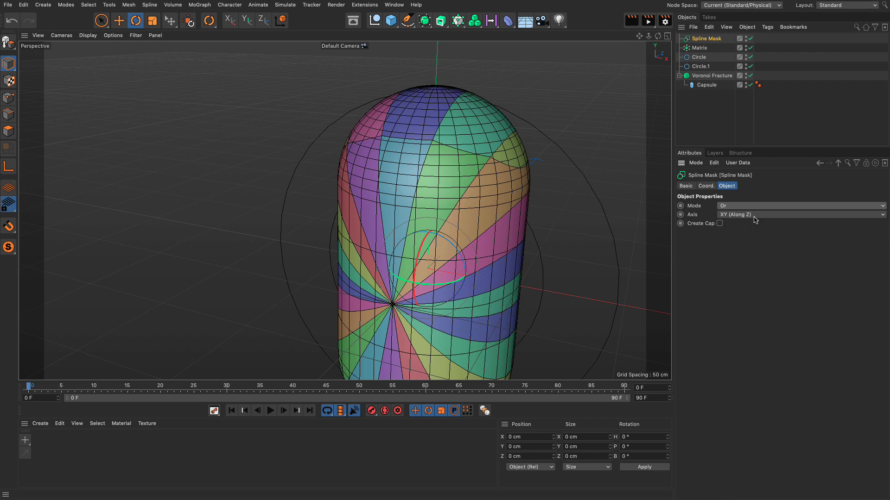
Place Circle and Circle.1 as children of the Spline Mask and select it.
left_click(699, 56)
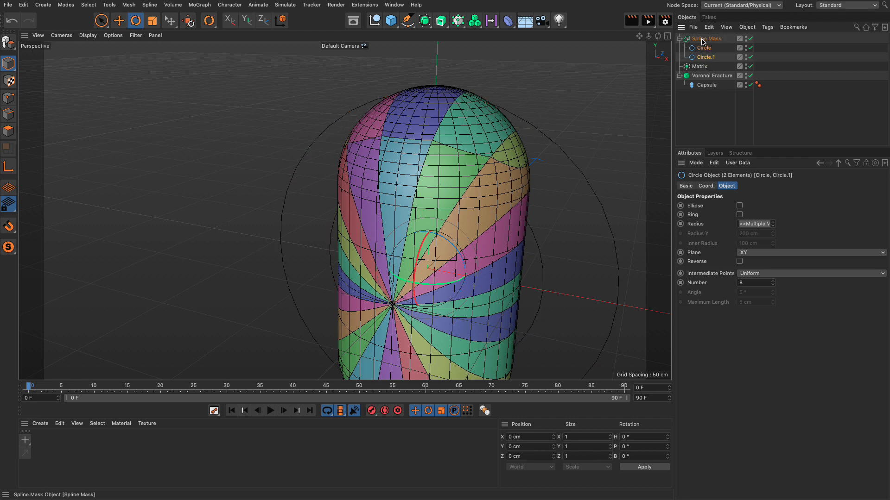
left_click(679, 39)
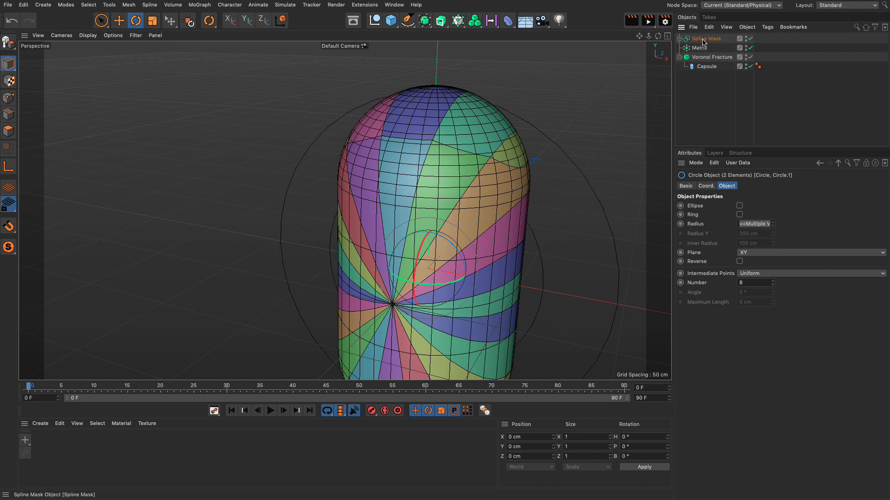
left_click(706, 38)
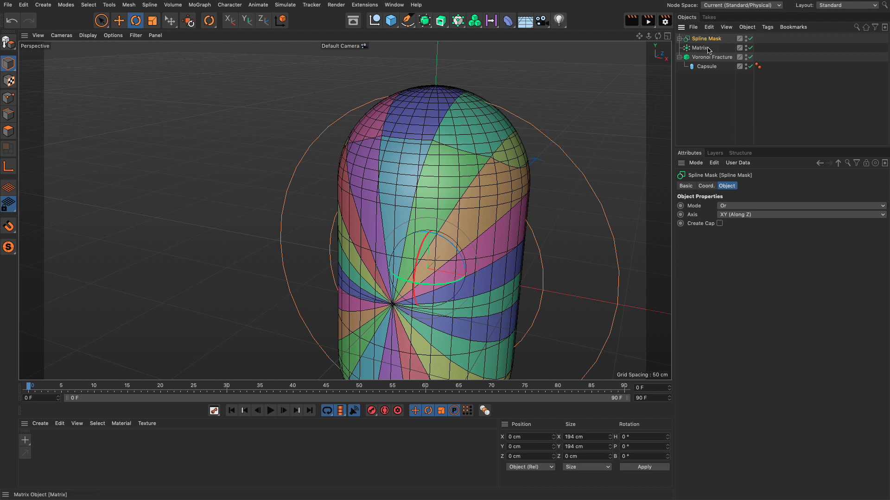
Hide the Voronoi Fracture and set the Matrix Transform Display to Index.
left_click(699, 47)
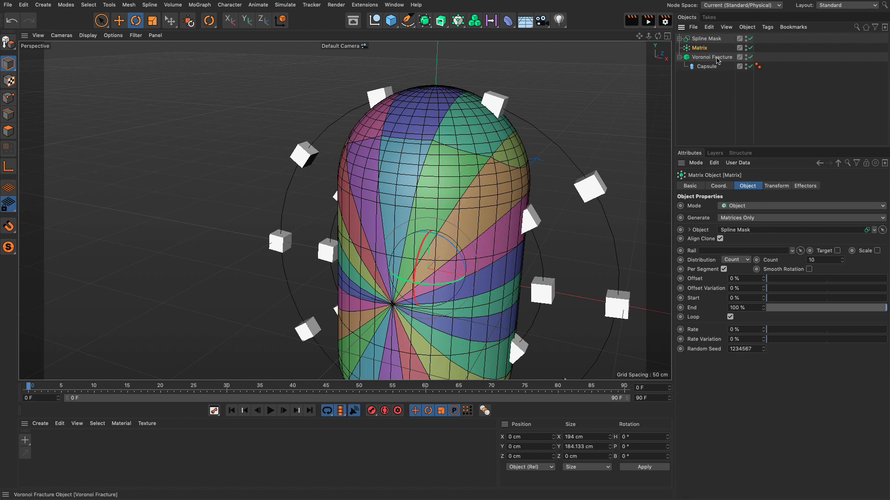
left_click(748, 57)
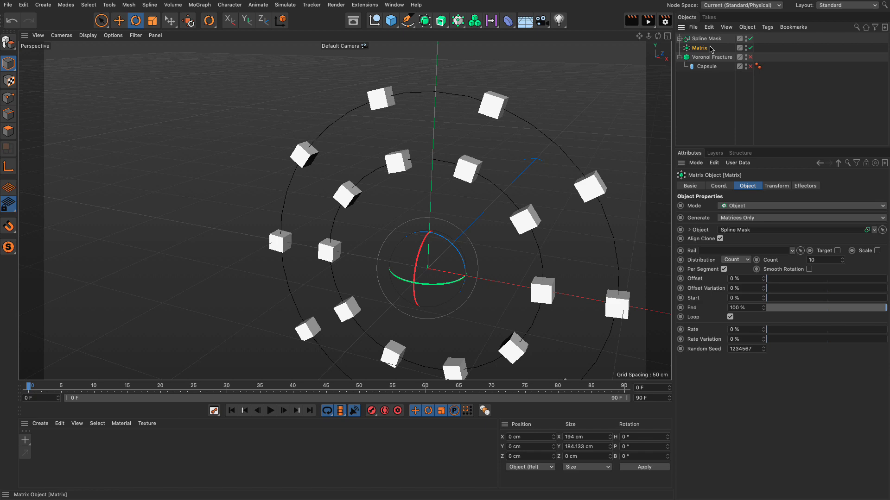
mouse_move(769, 169)
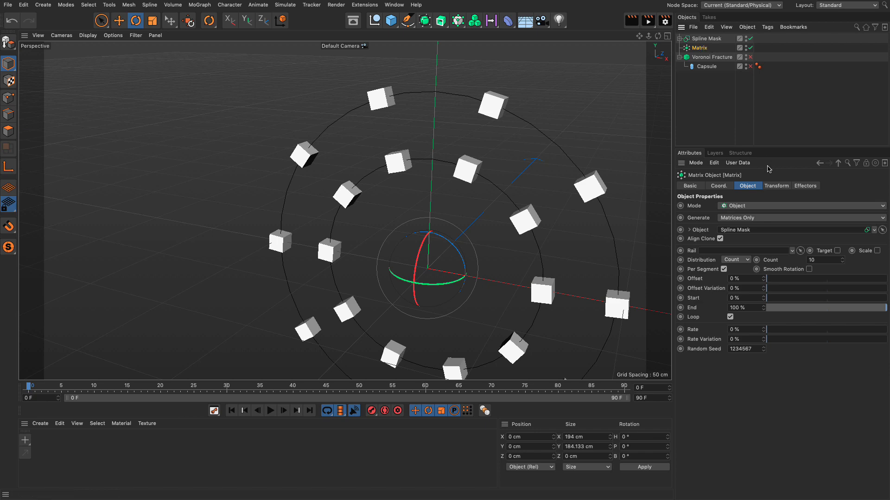
left_click(775, 185)
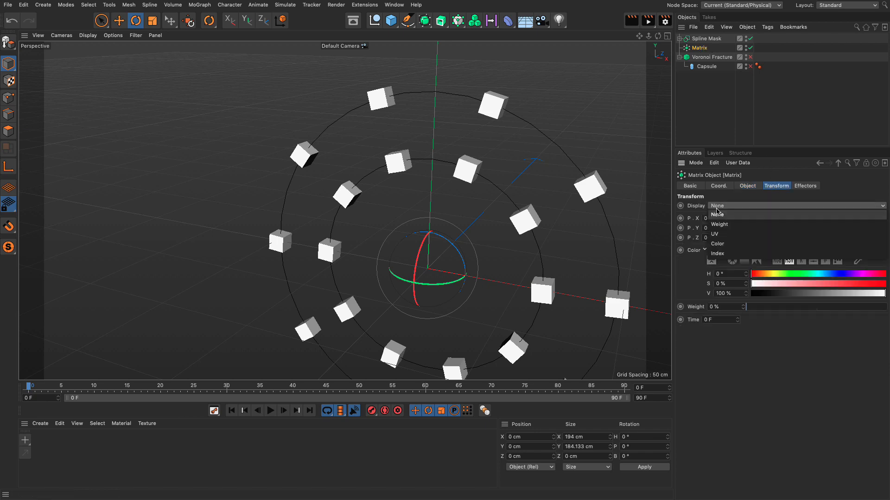
left_click(716, 253)
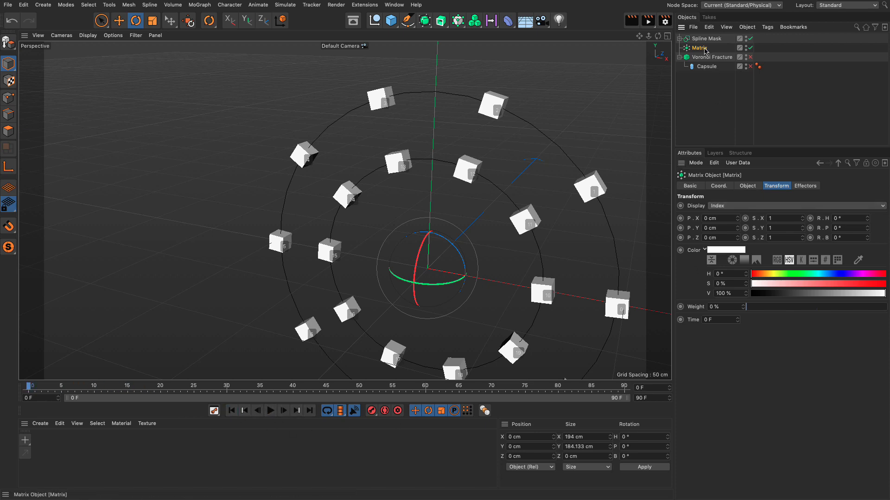
mouse_move(747, 190)
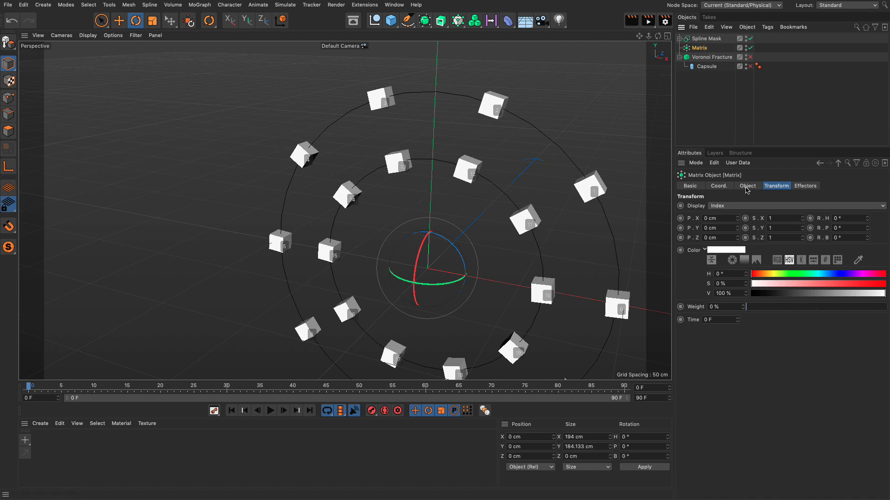
Set the Matrix Rate to 30% so points travel along the circles.
left_click(747, 185)
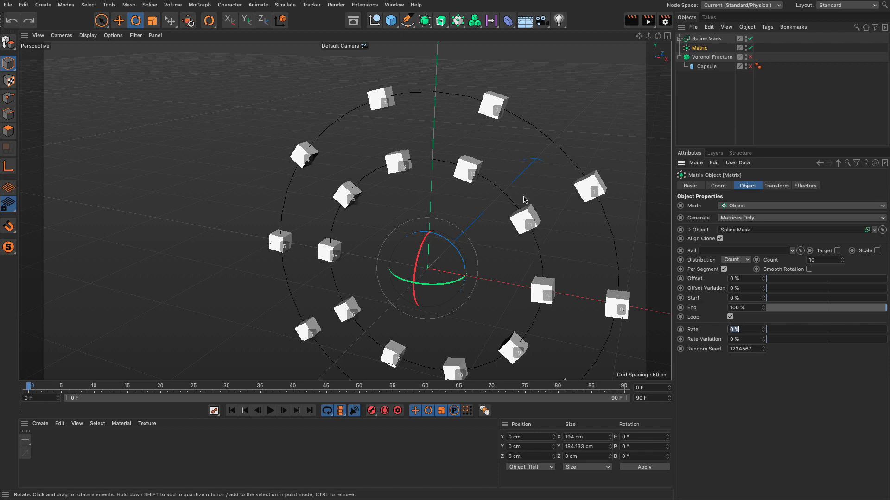
mouse_move(549, 294)
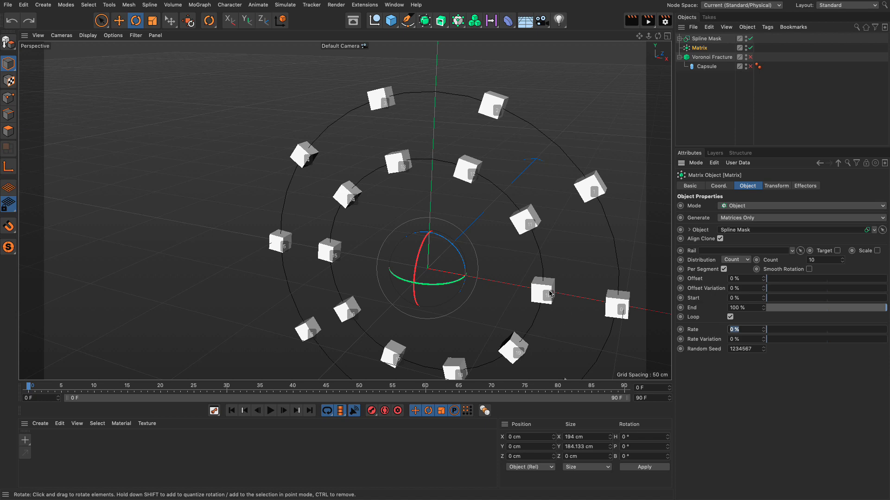
left_click(740, 329)
type("100")
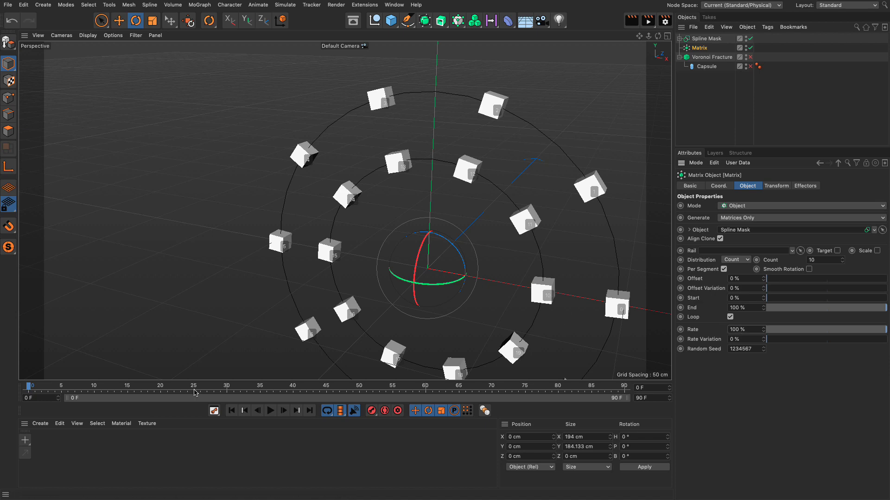
mouse_move(619, 324)
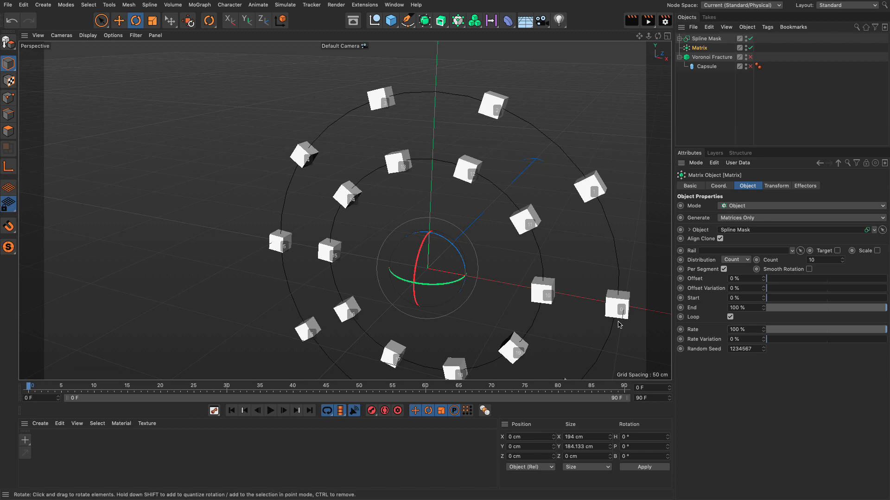
mouse_move(41, 393)
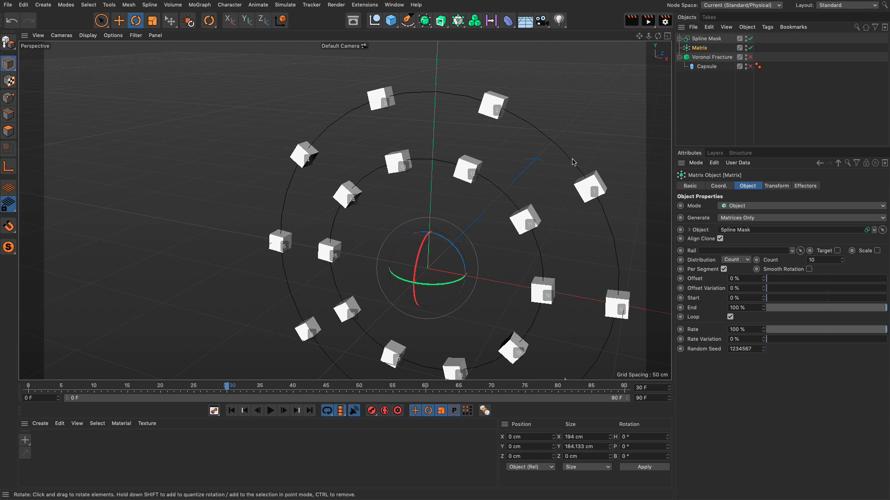
mouse_move(618, 323)
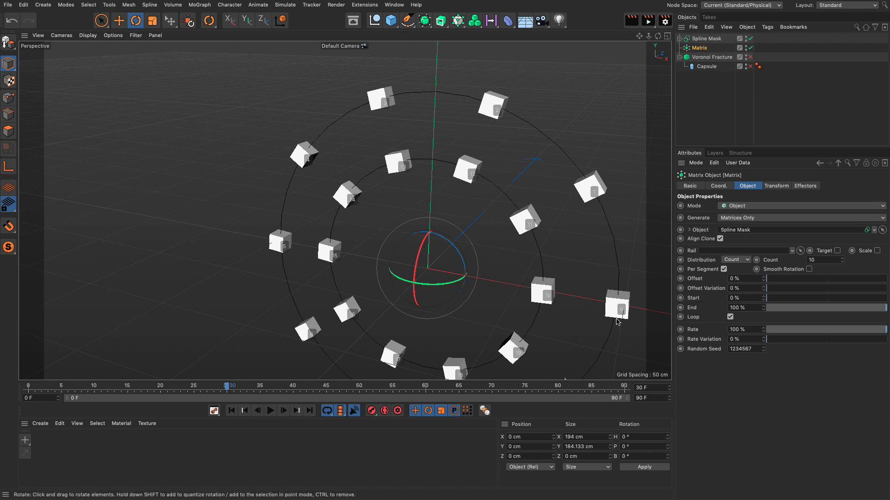
mouse_move(614, 326)
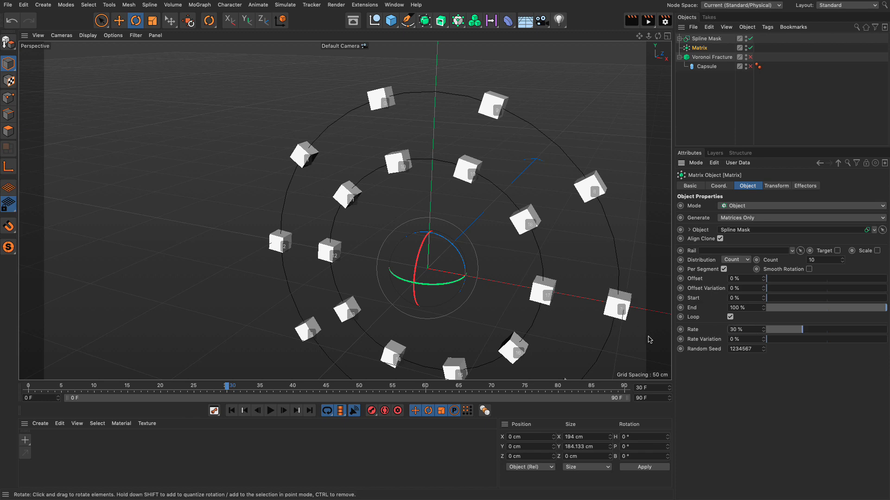
Play the timeline to preview the moving indexed clones, then return to frame 0.
left_click(271, 411)
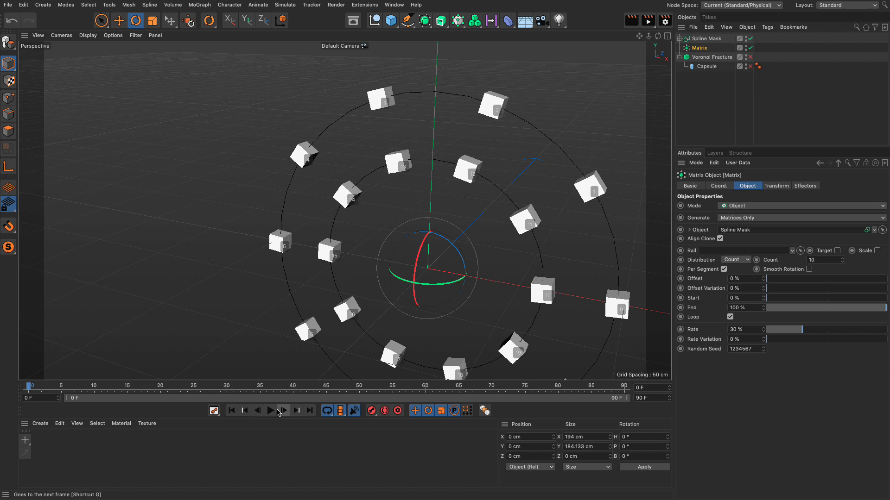
left_click(271, 411)
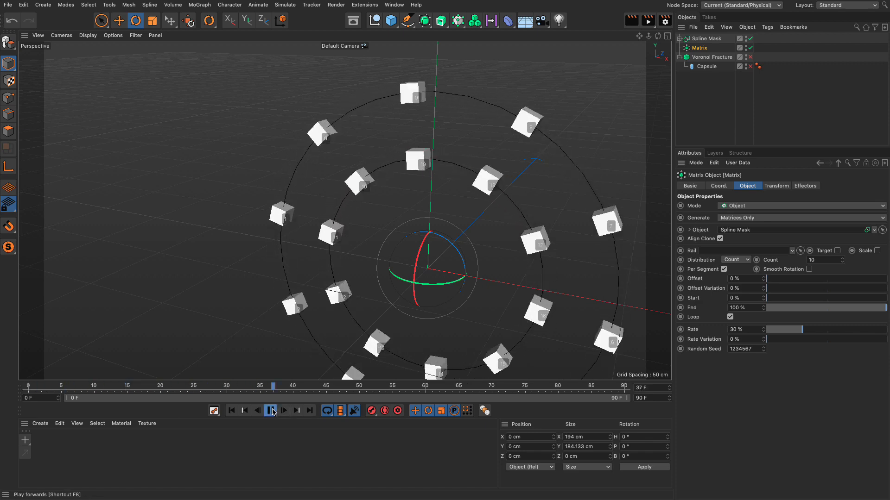
left_click(272, 410)
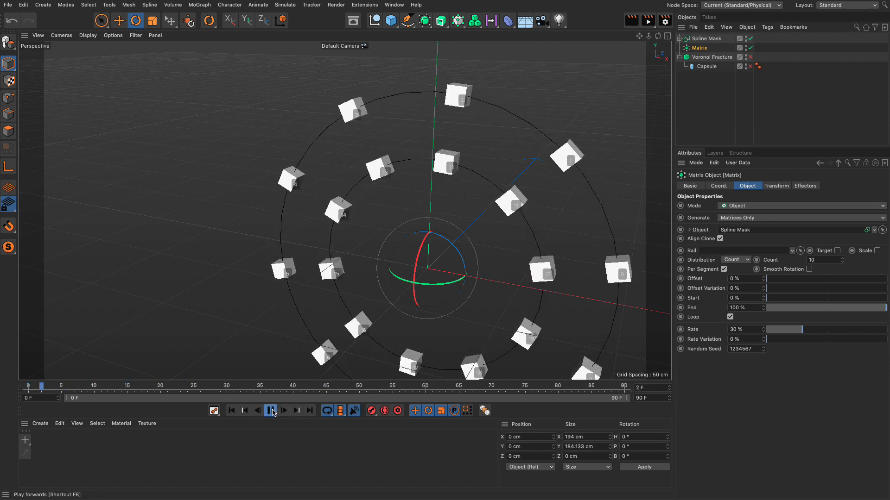
left_click(271, 410)
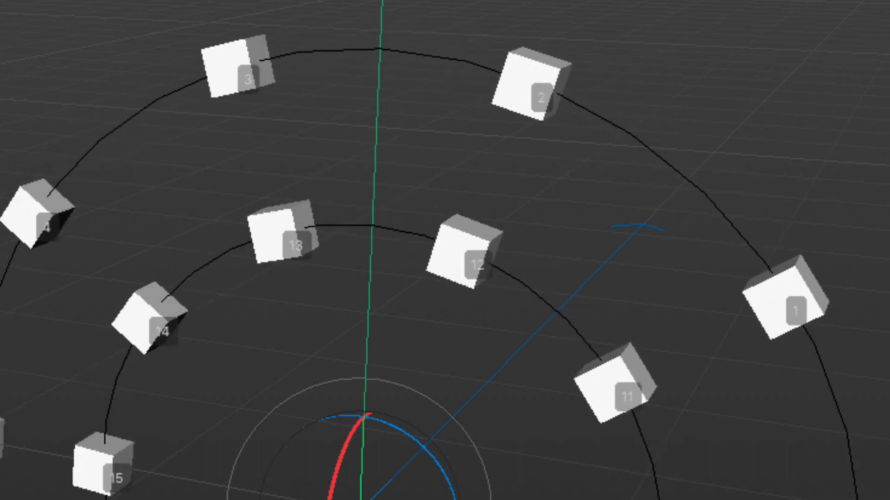
mouse_move(482, 300)
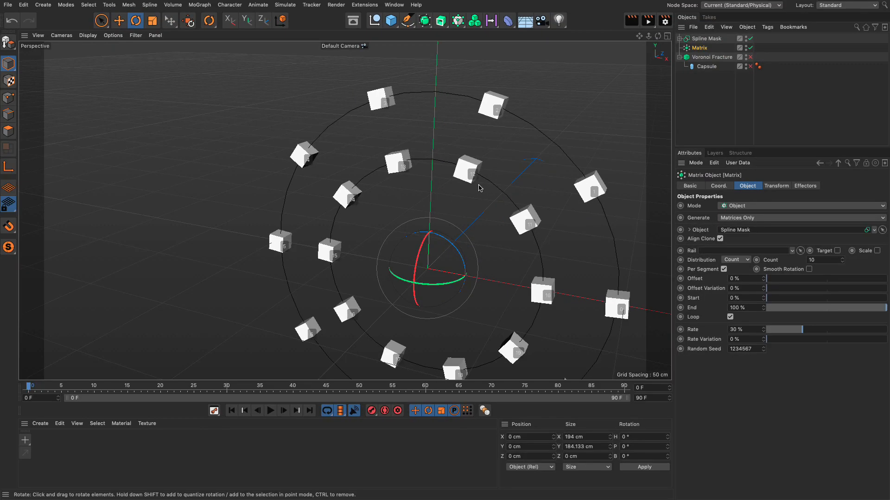
Expand the Spline Mask, select Circle.1 and enable Reverse on it.
left_click(679, 38)
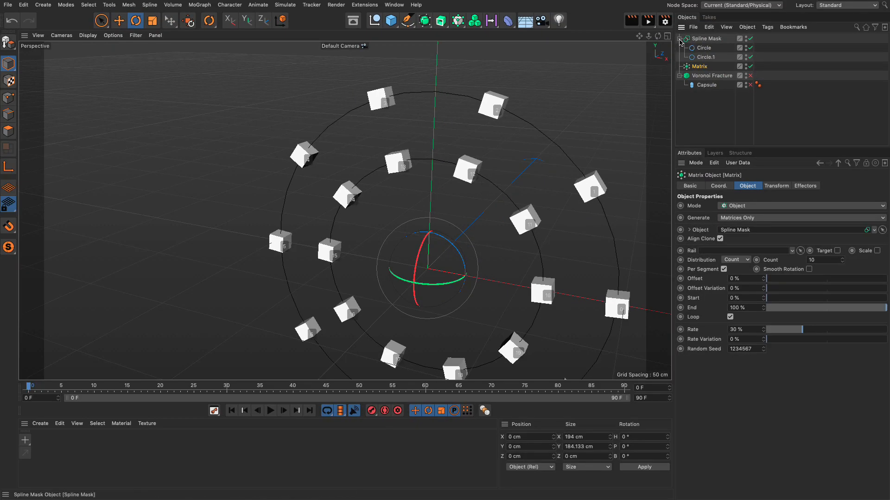
left_click(708, 57)
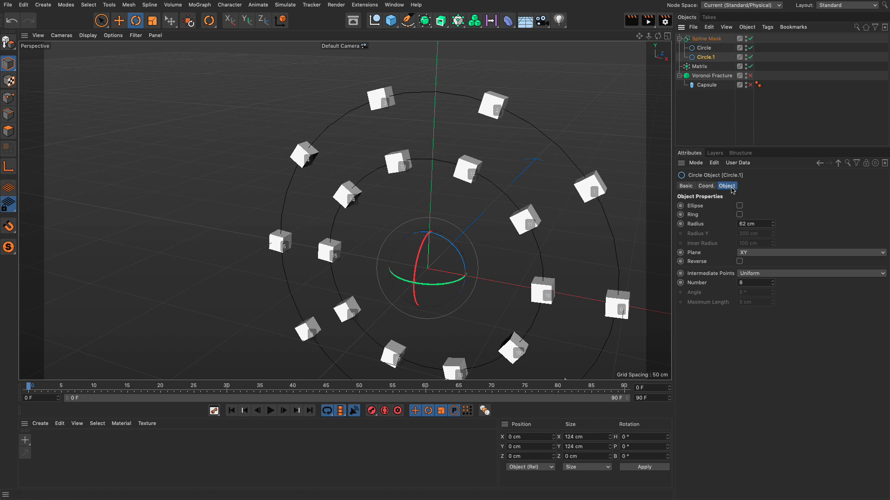
mouse_move(734, 265)
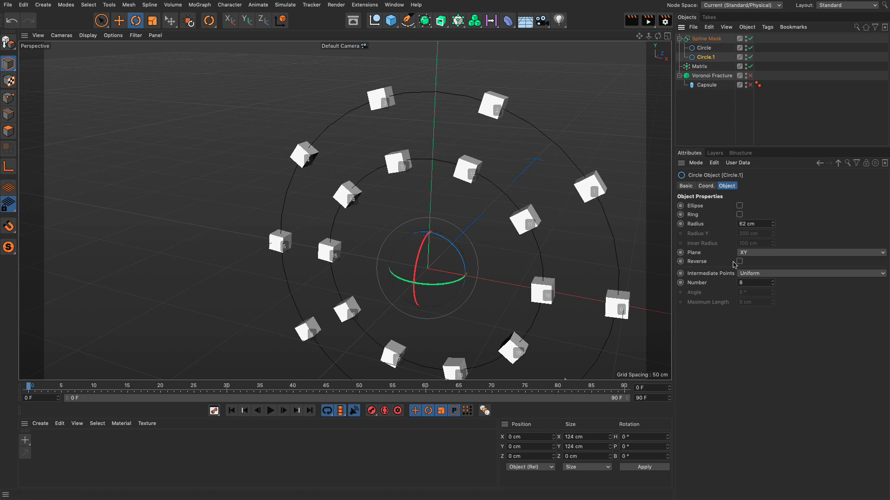
left_click(739, 262)
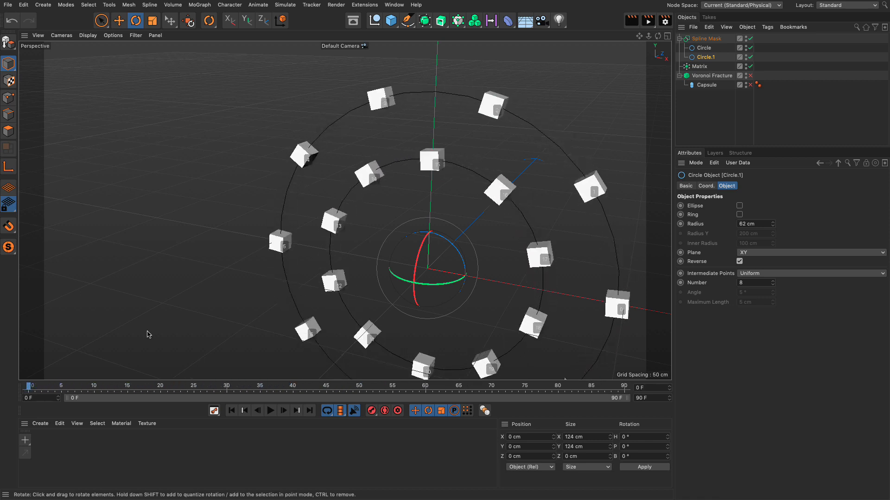
mouse_move(708, 75)
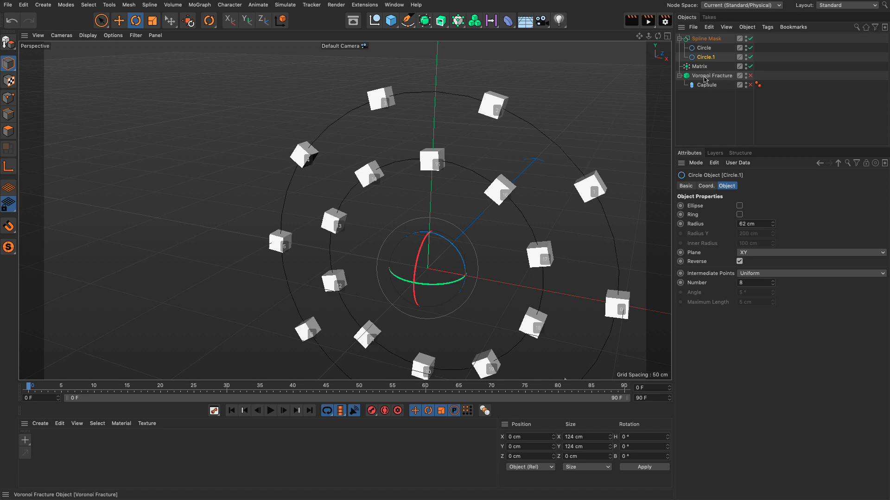
Show the Voronoi Fracture again and check its Sources list holds only the Matrix.
left_click(750, 85)
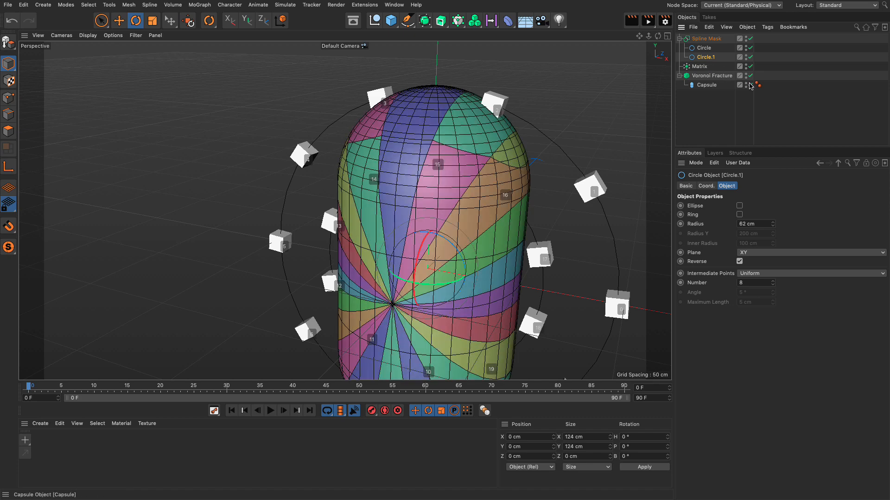
left_click(712, 75)
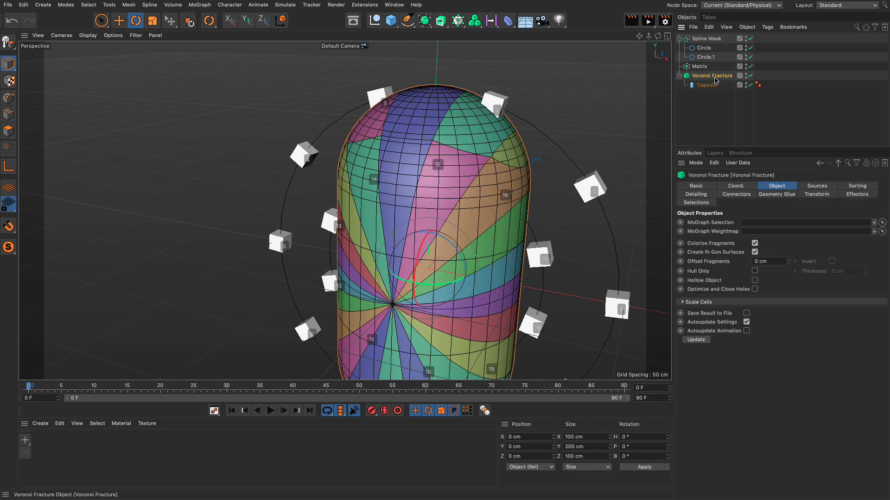
left_click(816, 186)
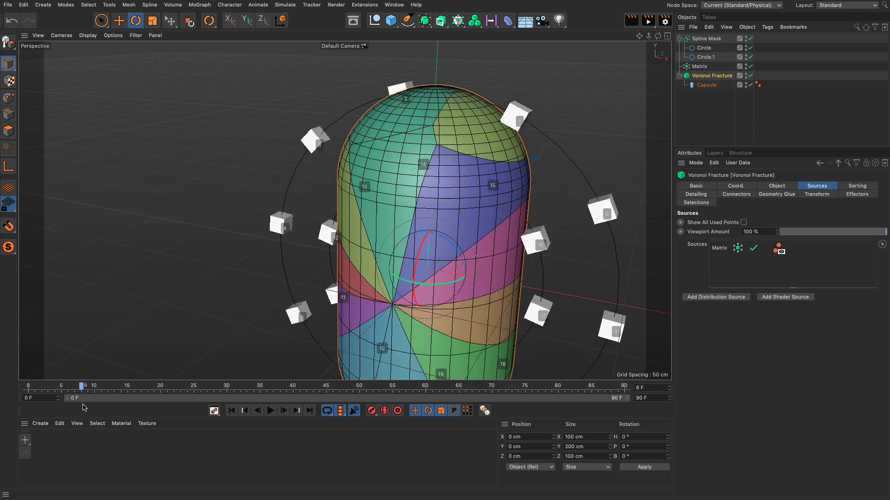
mouse_move(424, 170)
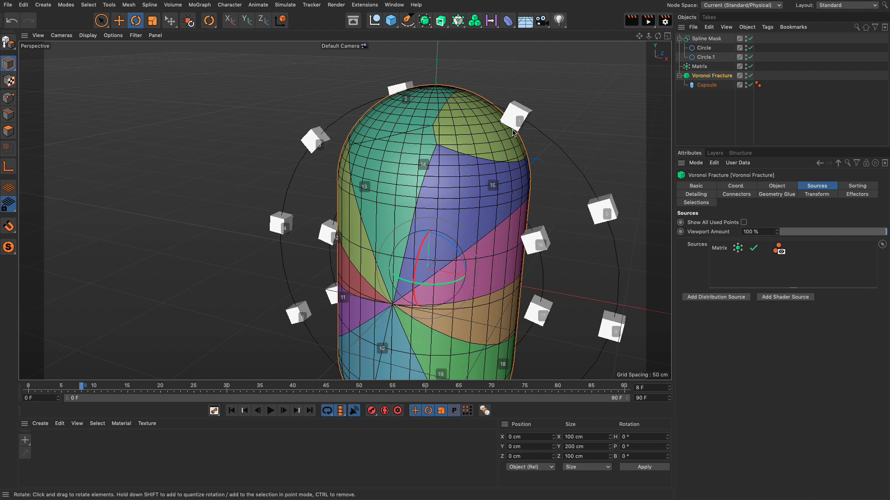
mouse_move(454, 224)
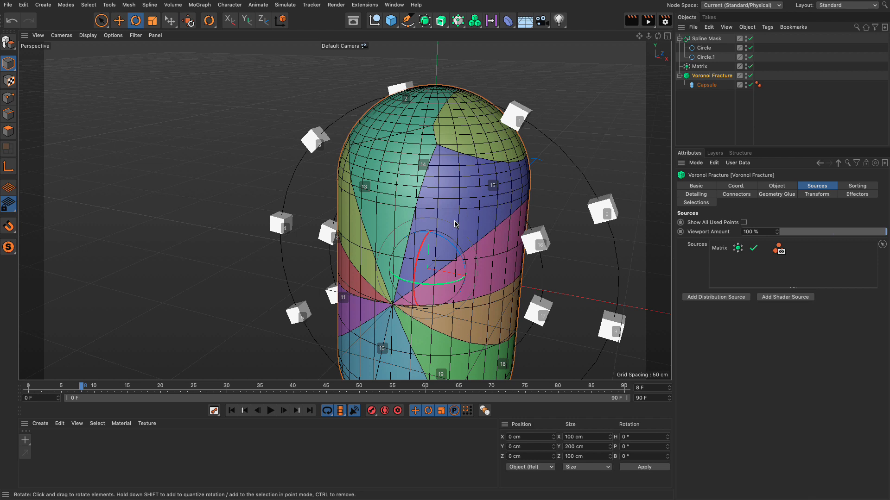
mouse_move(710, 56)
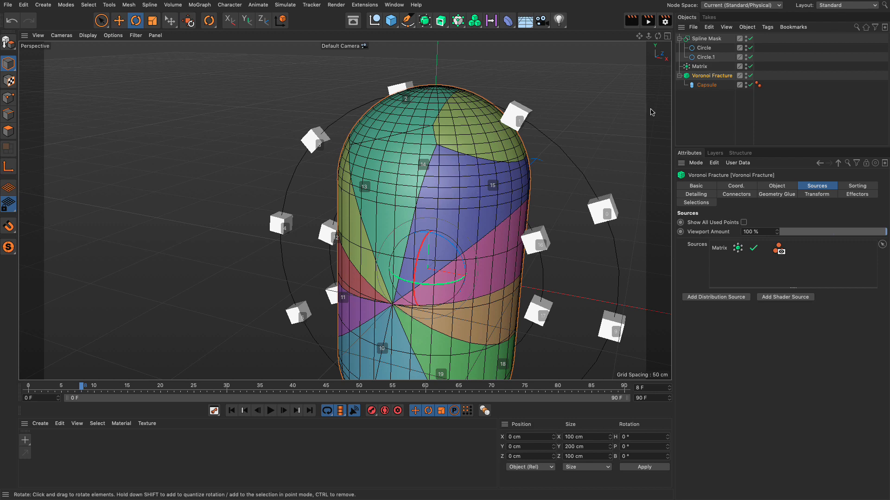
Set the Voronoi Fracture Transform Display to None, then select the Matrix.
left_click(699, 67)
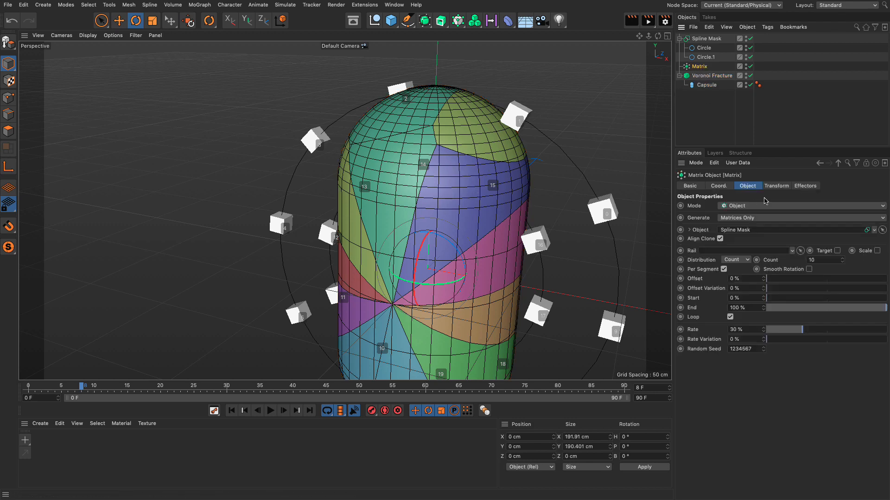
left_click(775, 185)
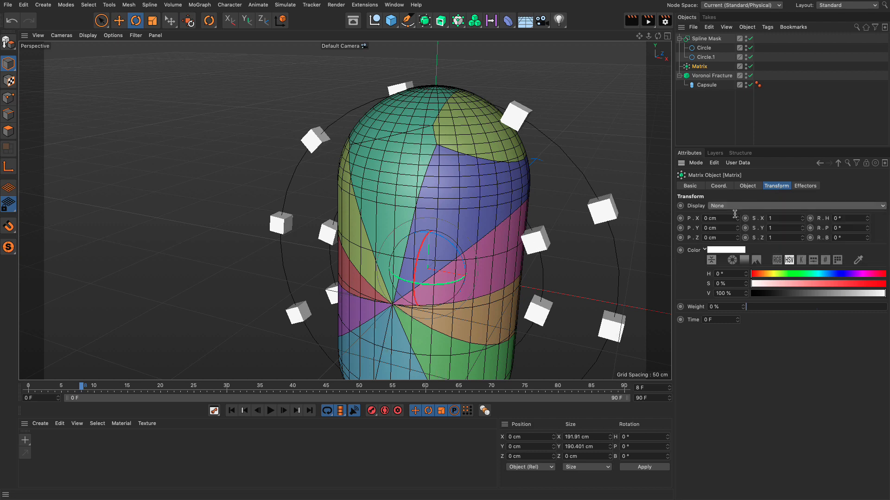
left_click(712, 75)
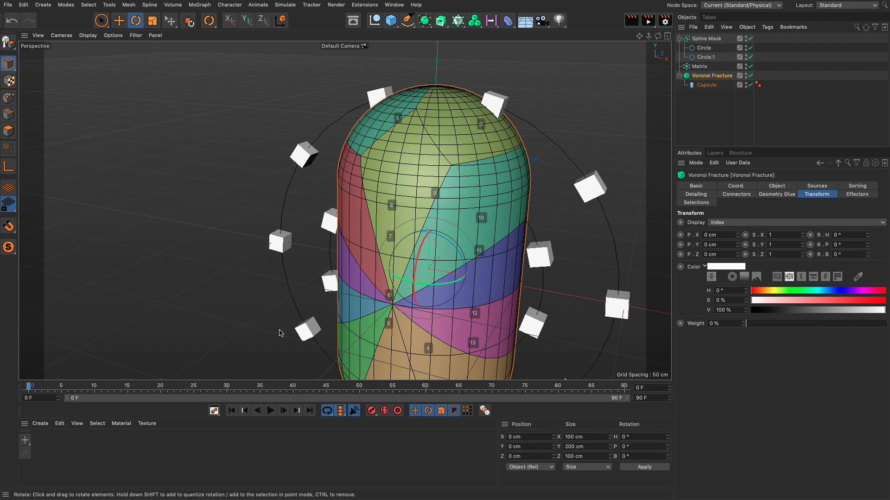
mouse_move(369, 299)
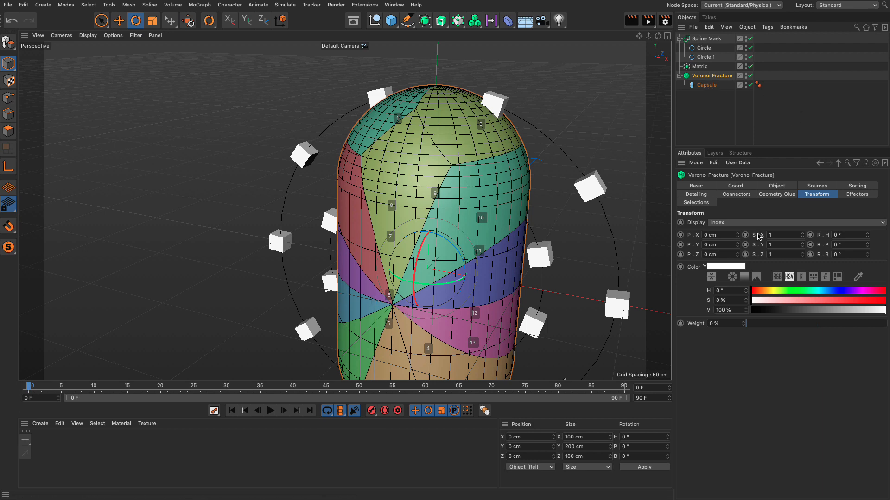
left_click(794, 222)
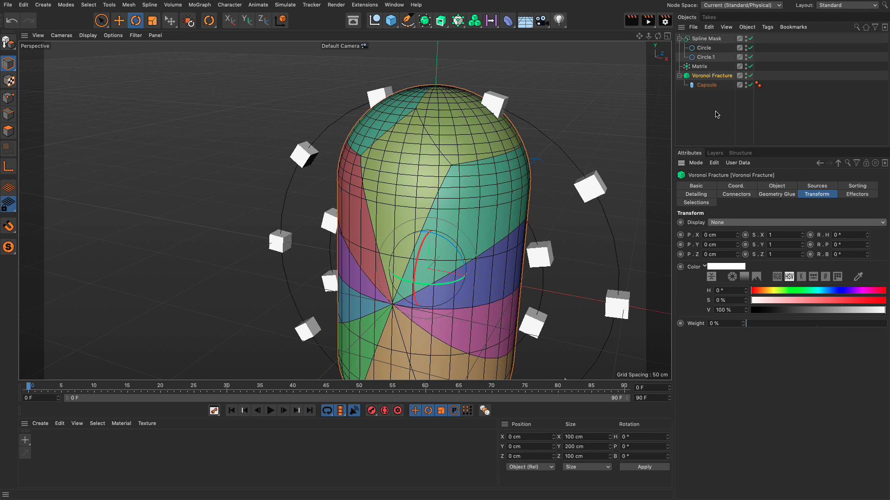
left_click(700, 67)
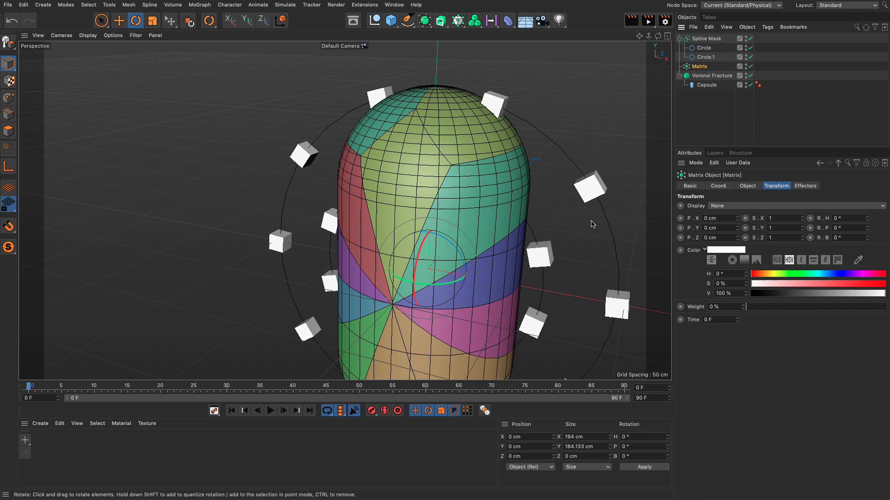
mouse_move(592, 197)
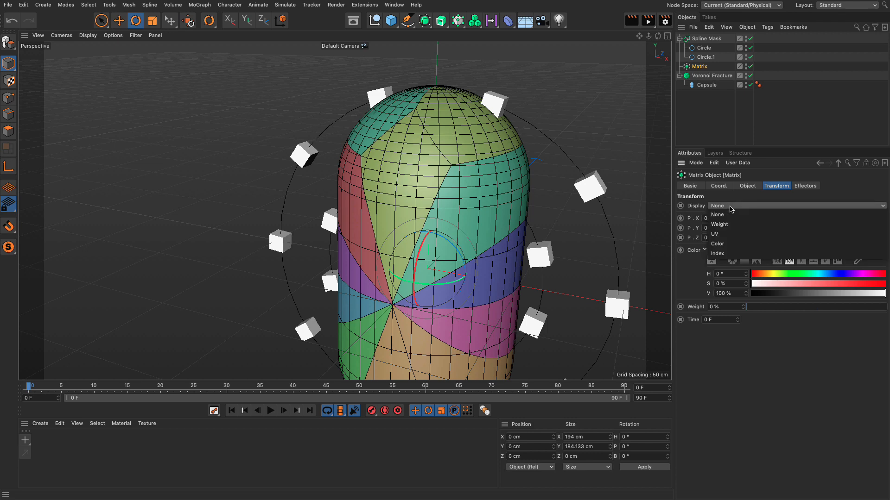
Set the Matrix Transform Display to Weight, showing dots on each clone.
left_click(718, 224)
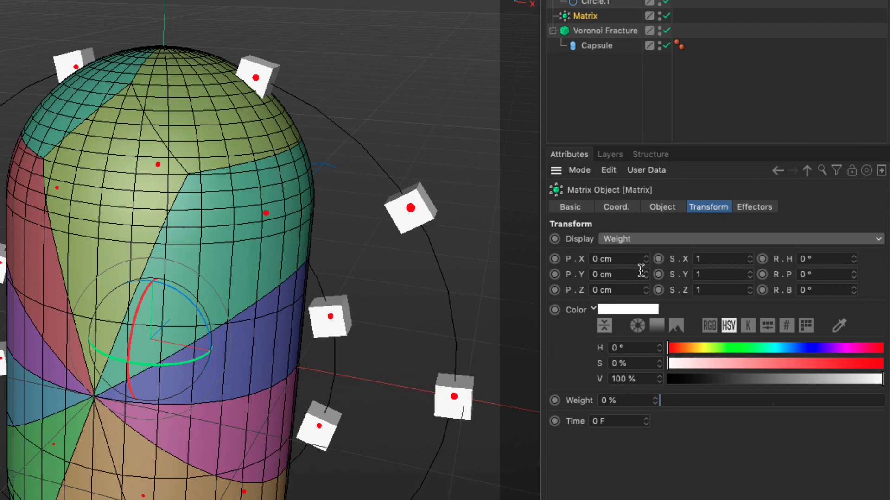
mouse_move(588, 404)
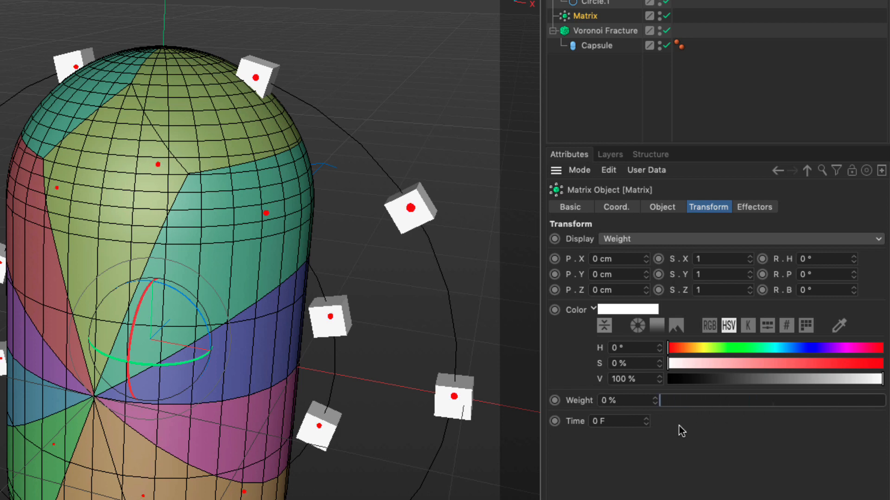
mouse_move(311, 105)
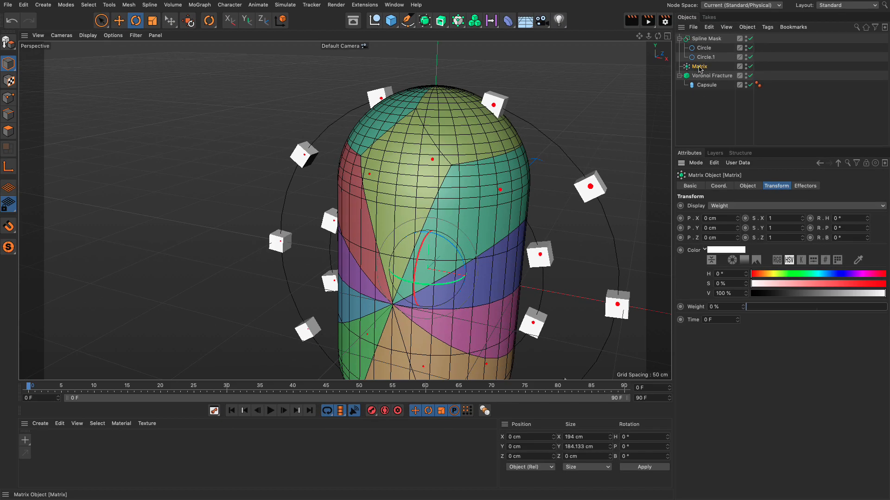
left_click(199, 4)
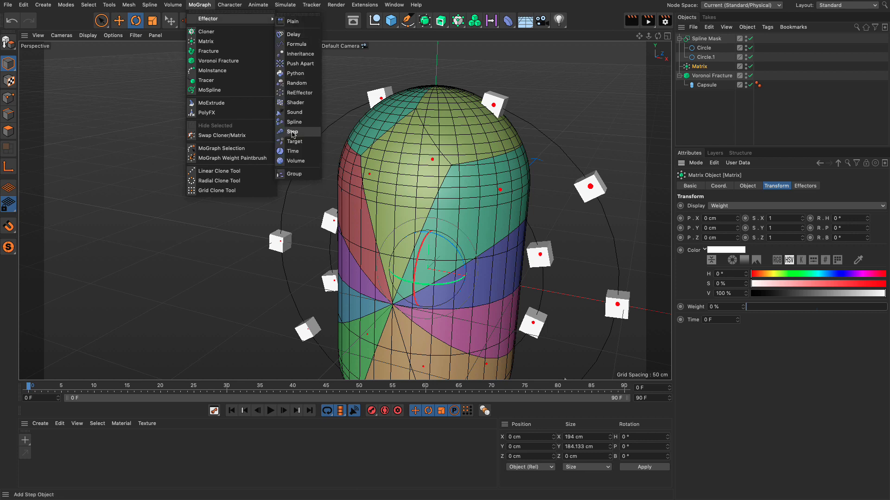
Add a Step effector to the Matrix and uncheck Scale in its Parameter settings.
left_click(293, 131)
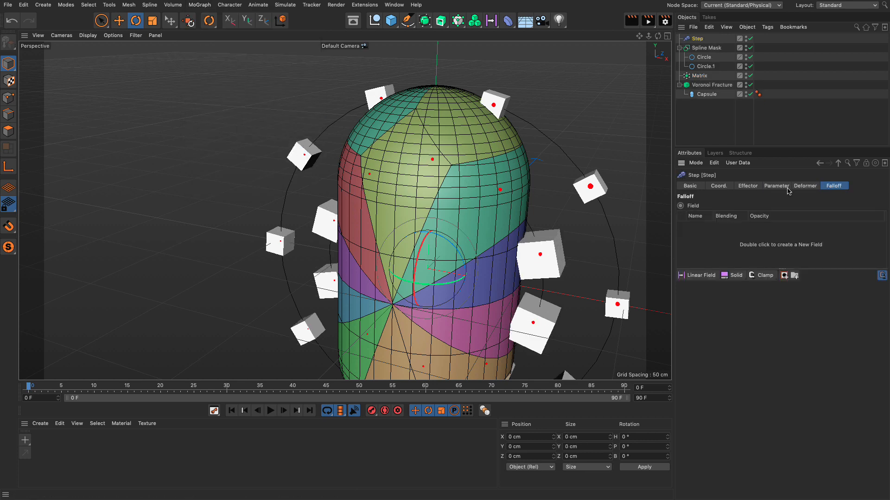
left_click(775, 185)
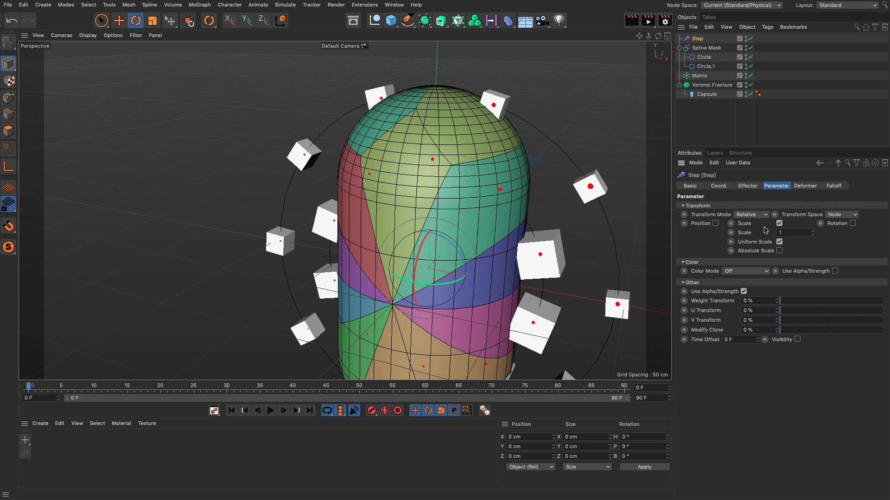
left_click(780, 223)
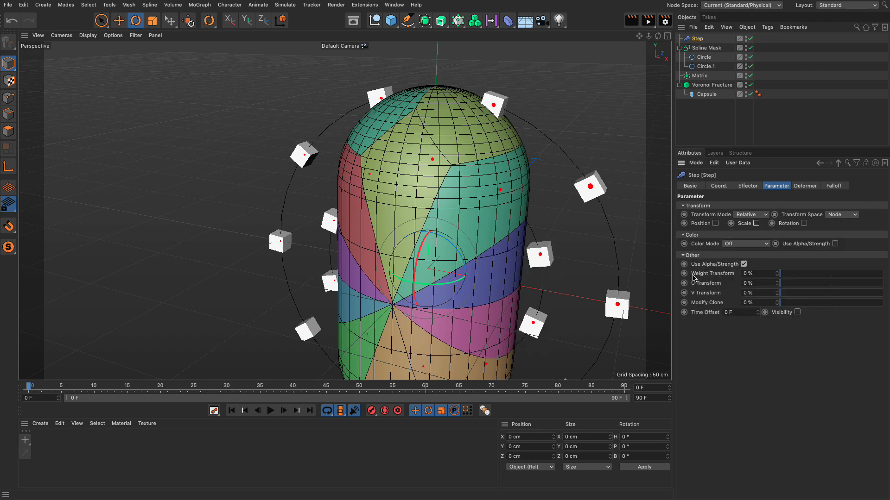
mouse_move(779, 276)
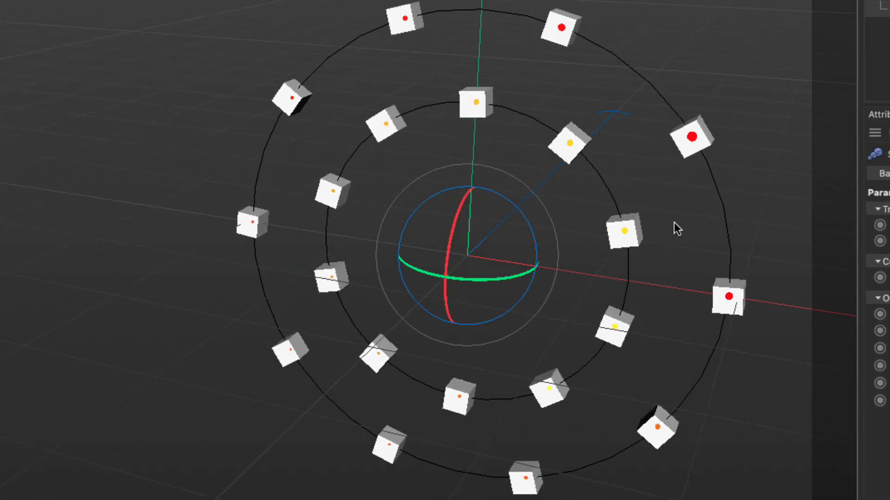
mouse_move(618, 172)
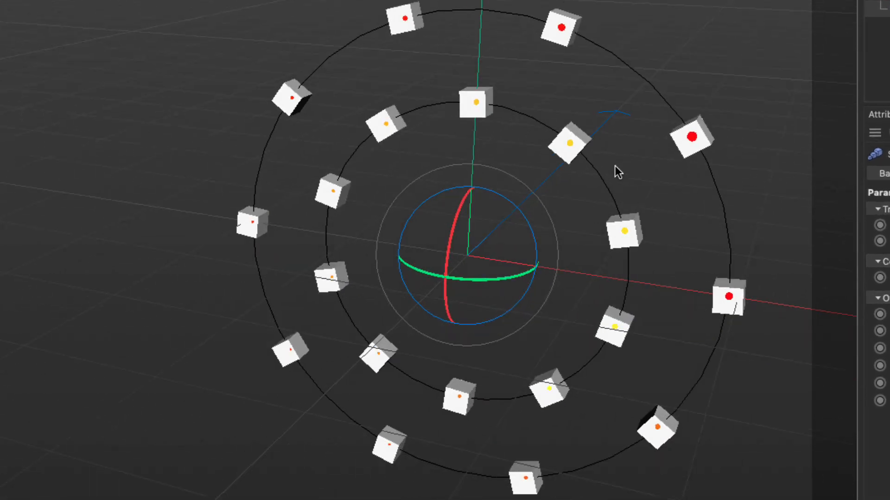
mouse_move(498, 391)
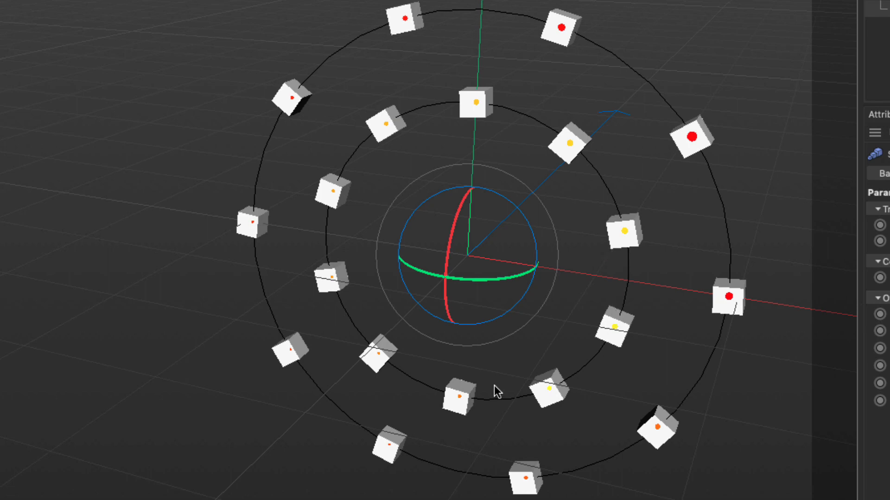
mouse_move(408, 67)
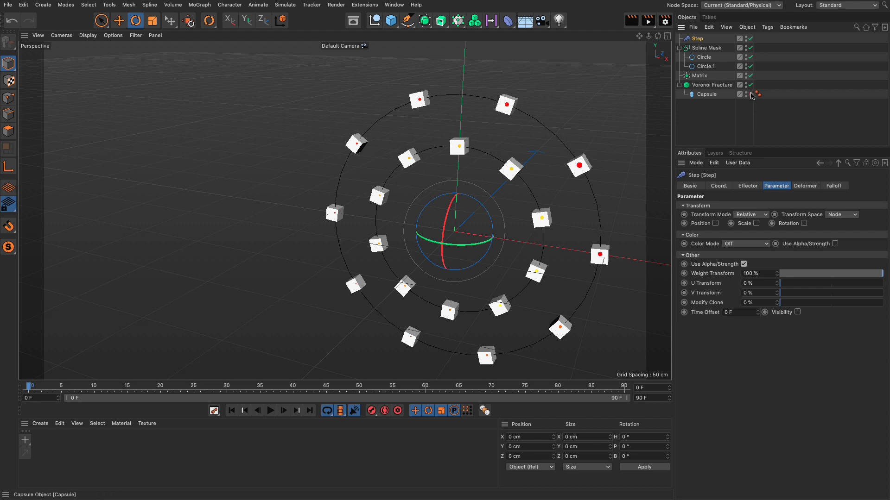
Show the Capsule, add a Plain effector with Position unchecked, ready for Falloff fields.
left_click(716, 84)
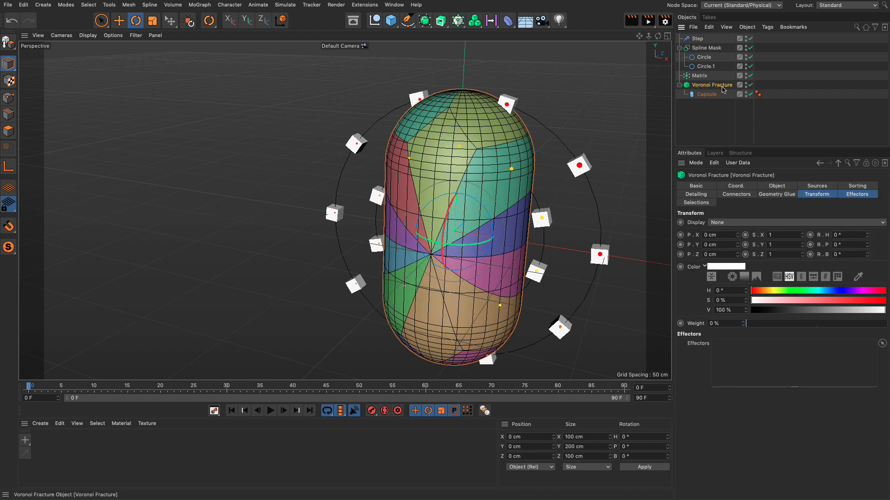
left_click(208, 21)
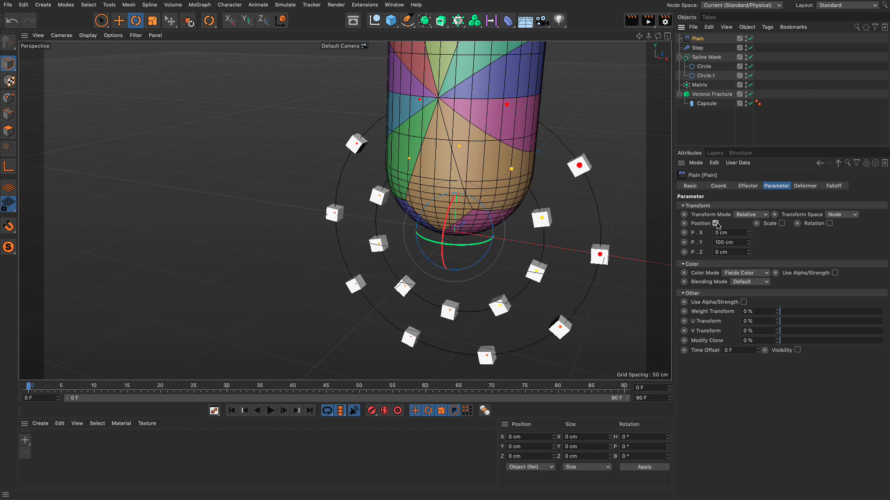
left_click(715, 223)
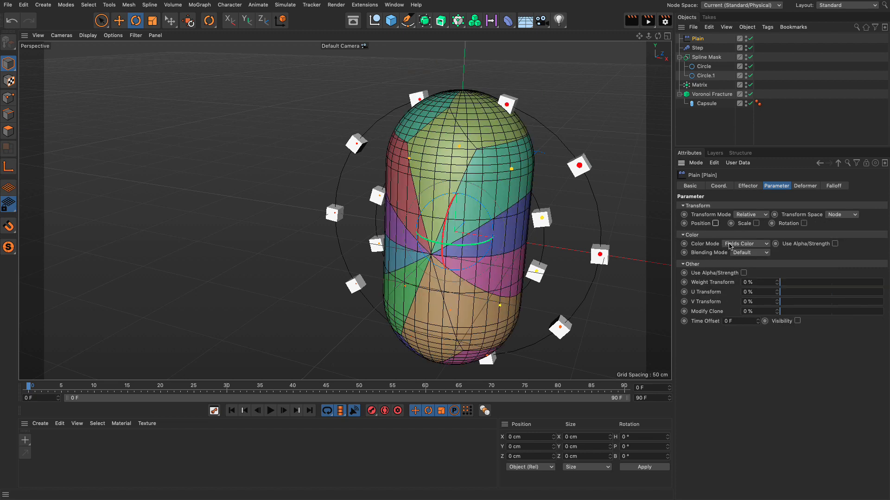
left_click(833, 185)
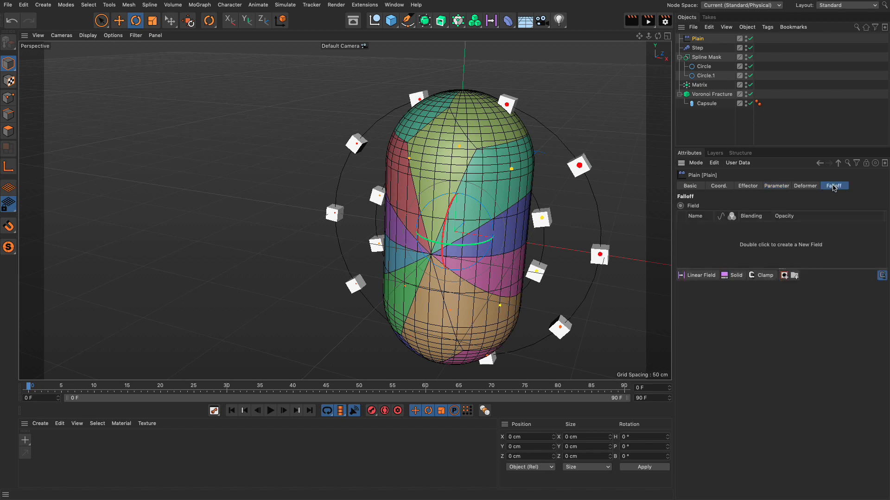
mouse_move(715, 94)
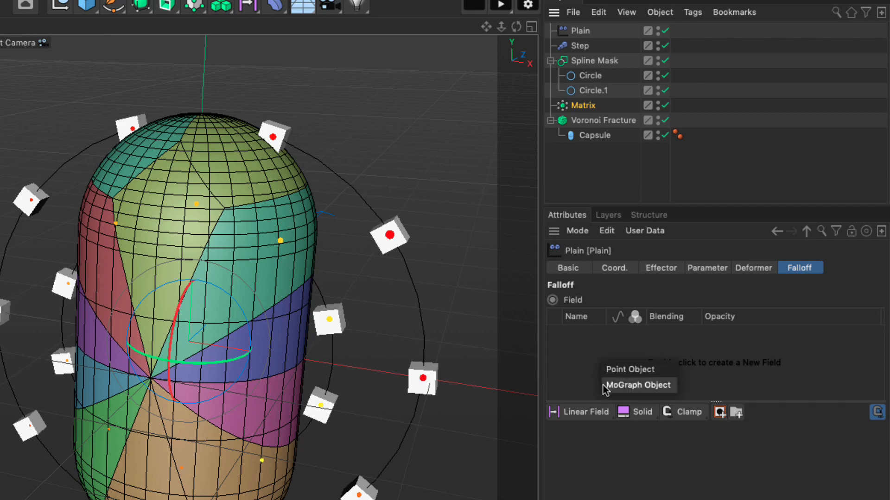
Add Matrix as a MoGraph Object field in Plain's falloff and disable Colorize Fragments.
left_click(637, 384)
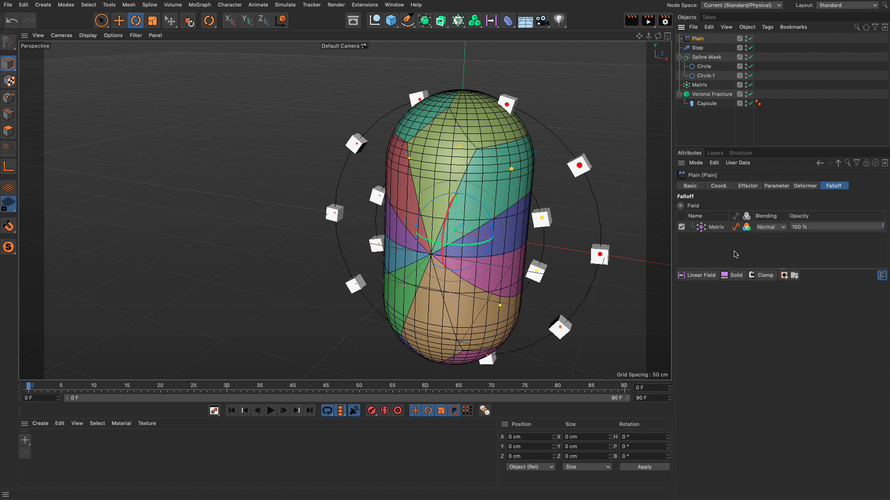
mouse_move(732, 254)
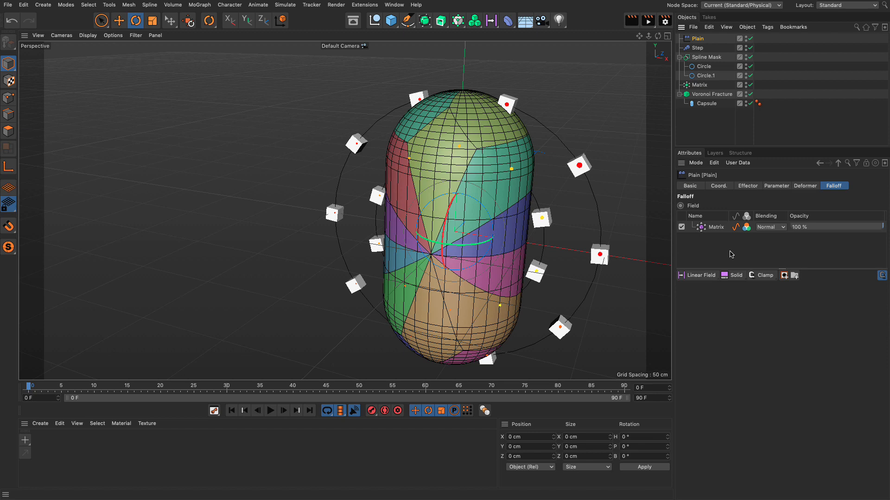
mouse_move(737, 230)
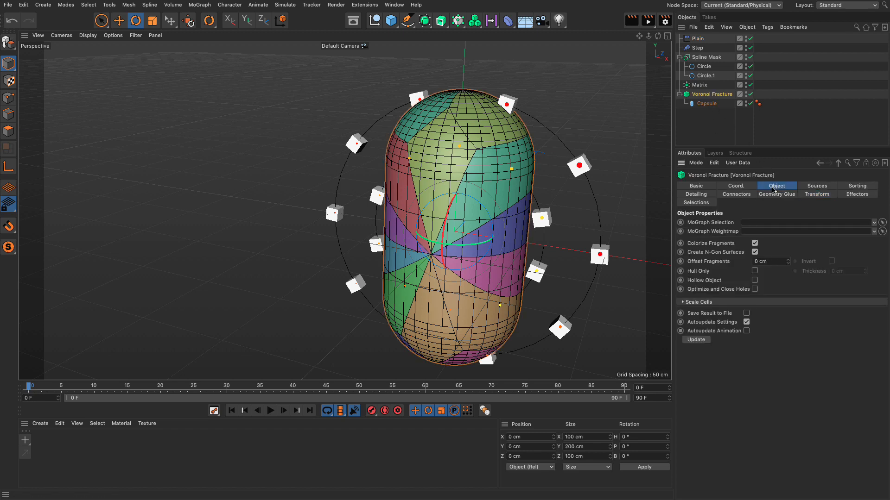
left_click(754, 243)
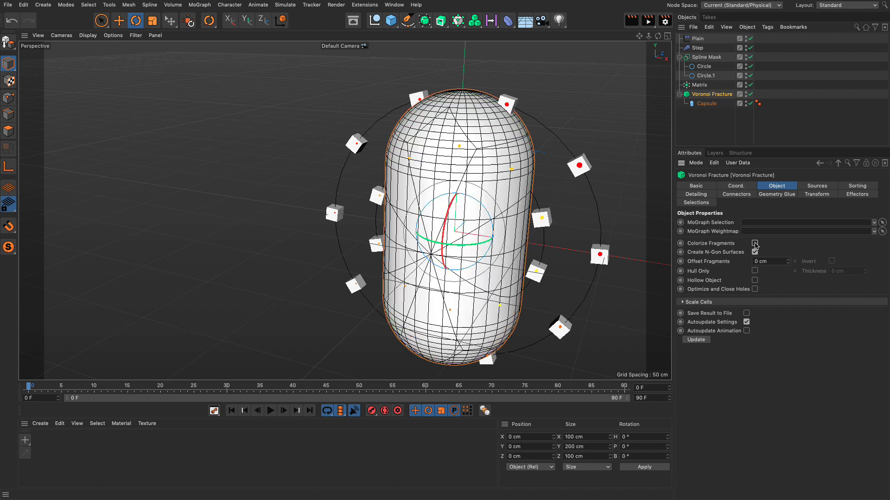
Rename the Plain effector to 'Plain Color' and return to its Falloff field layers.
left_click(755, 252)
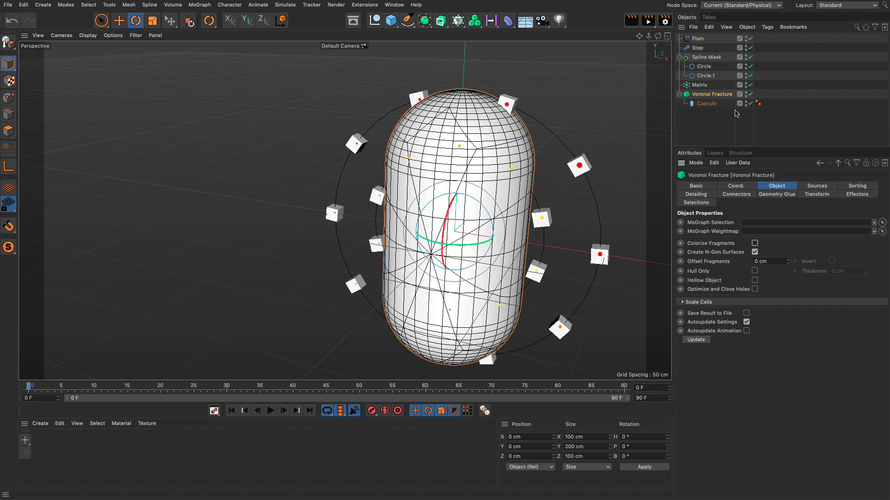
left_click(697, 38)
type(" Color")
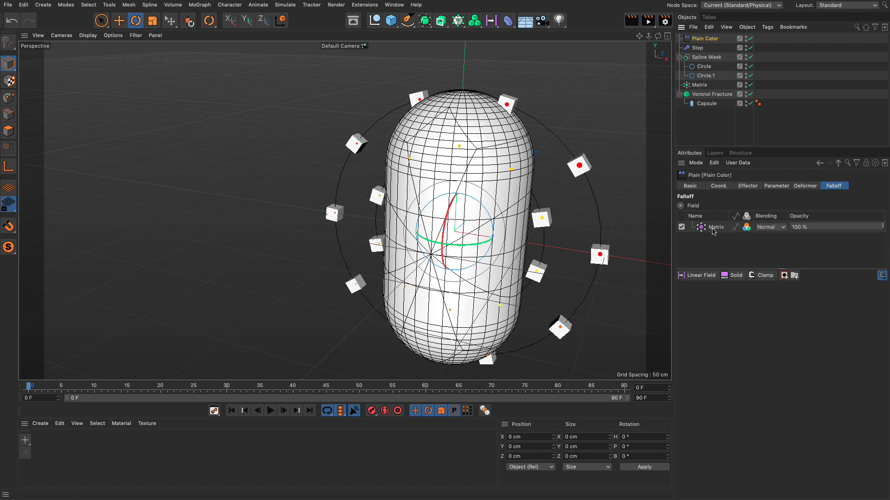
Enable colour remapping on the Matrix field layer with Color Mode set to Gradient.
left_click(716, 227)
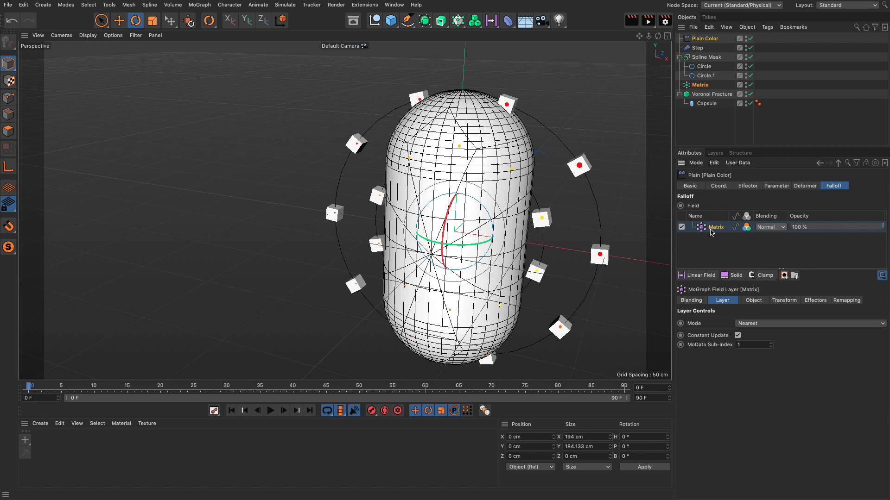
left_click(846, 300)
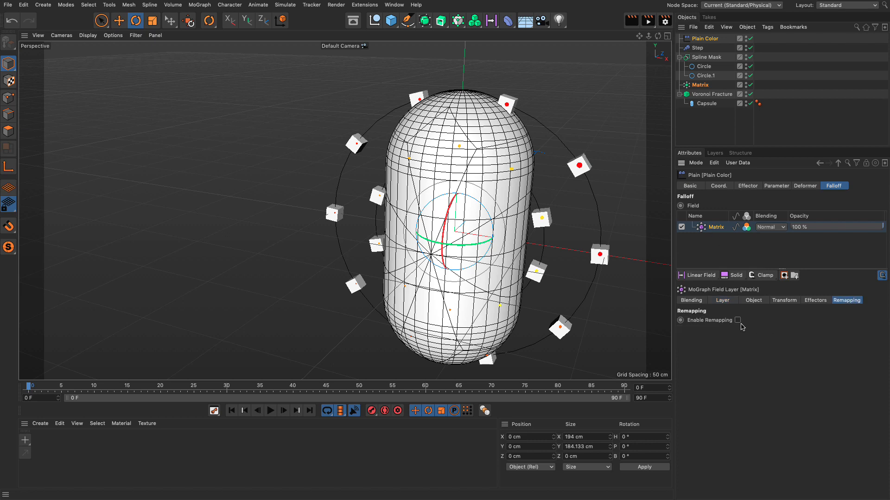
left_click(737, 328)
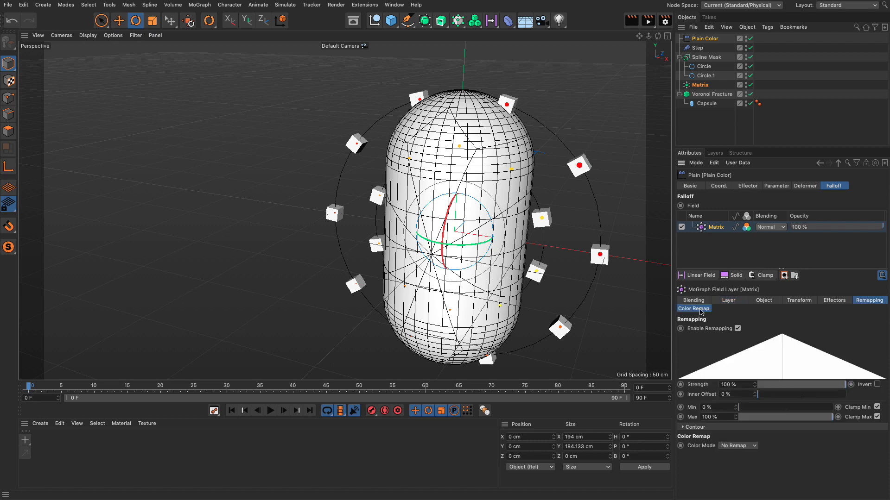
left_click(737, 328)
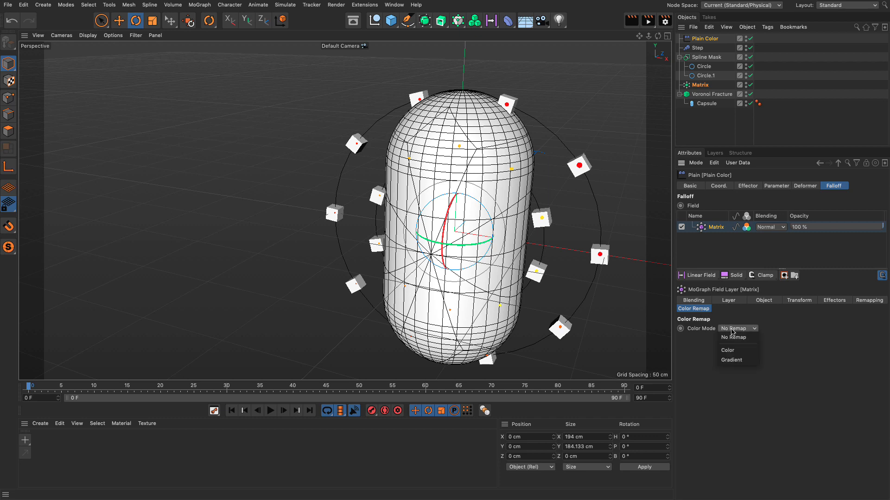
mouse_move(738, 360)
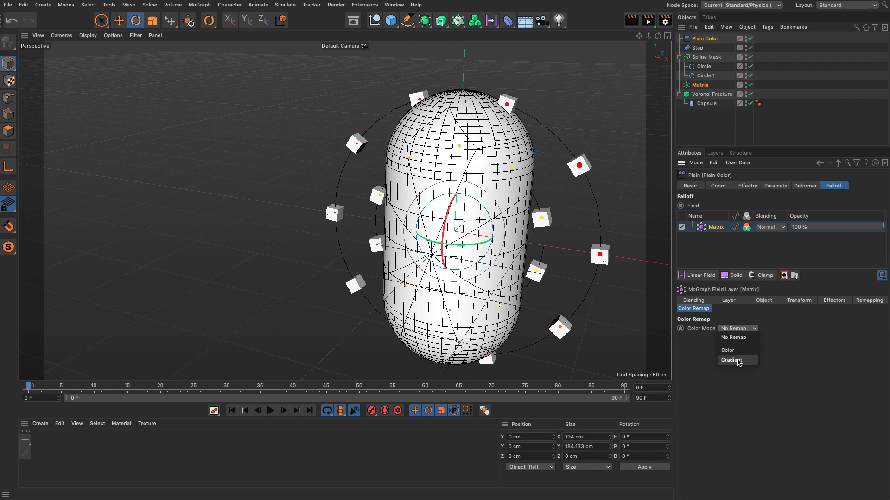
left_click(732, 360)
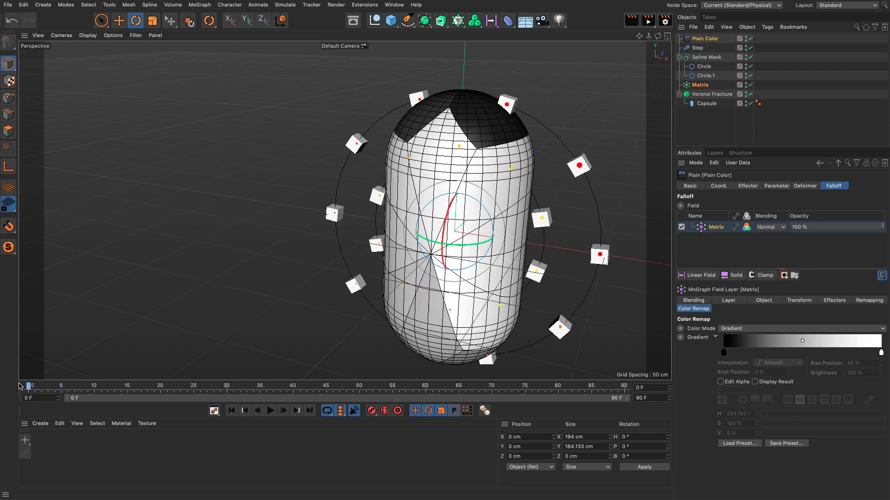
mouse_move(584, 174)
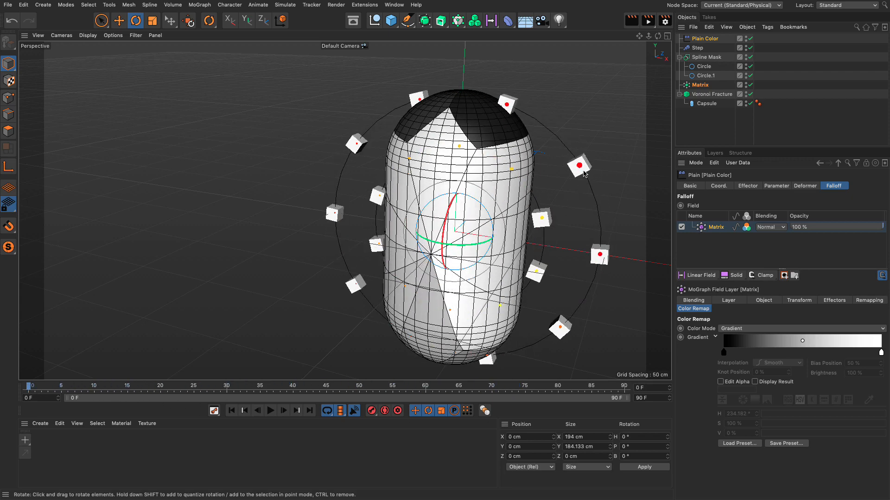
mouse_move(590, 160)
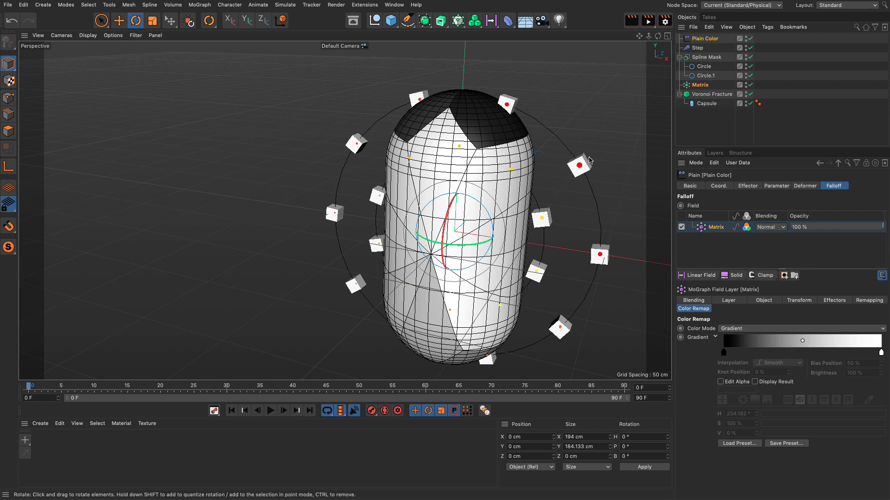
mouse_move(591, 172)
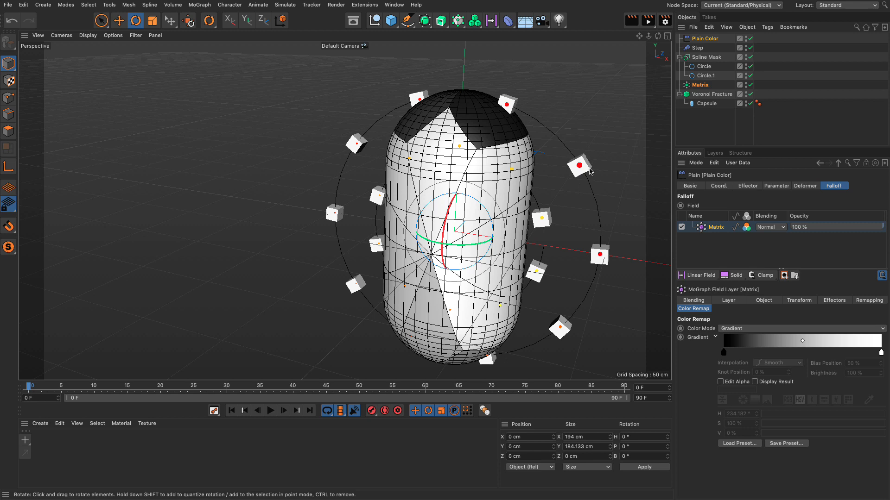
mouse_move(492, 128)
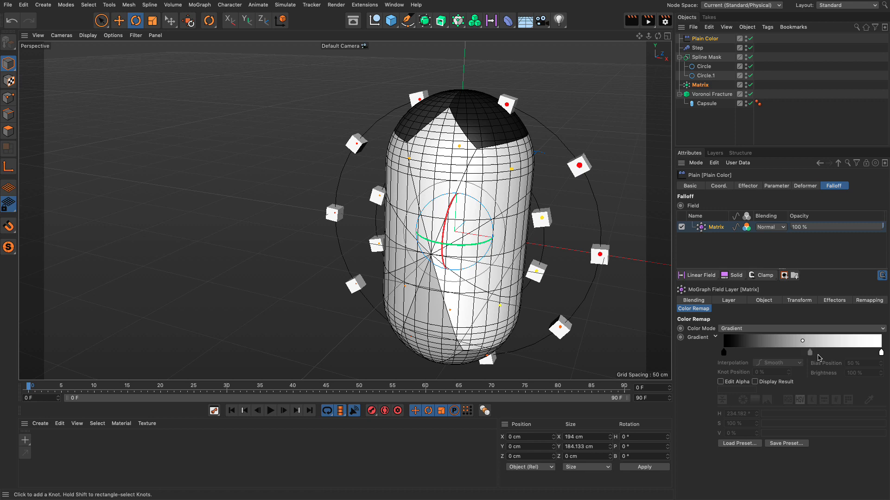
mouse_move(737, 364)
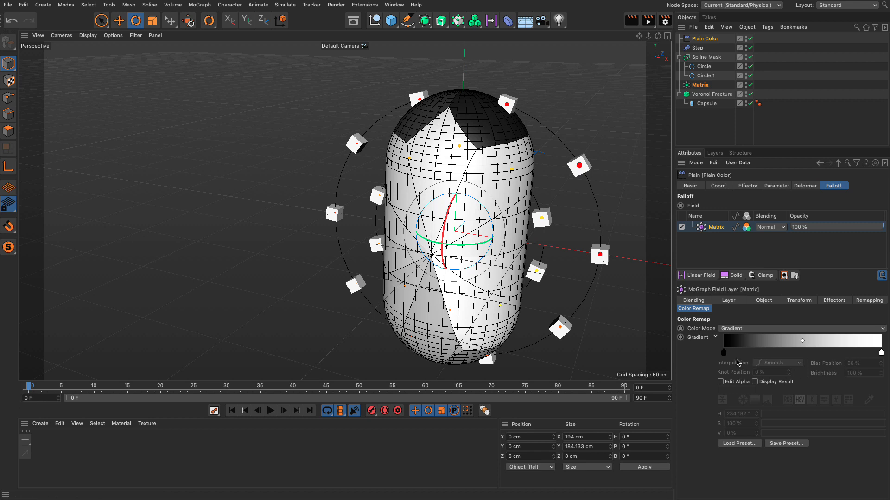
mouse_move(710, 120)
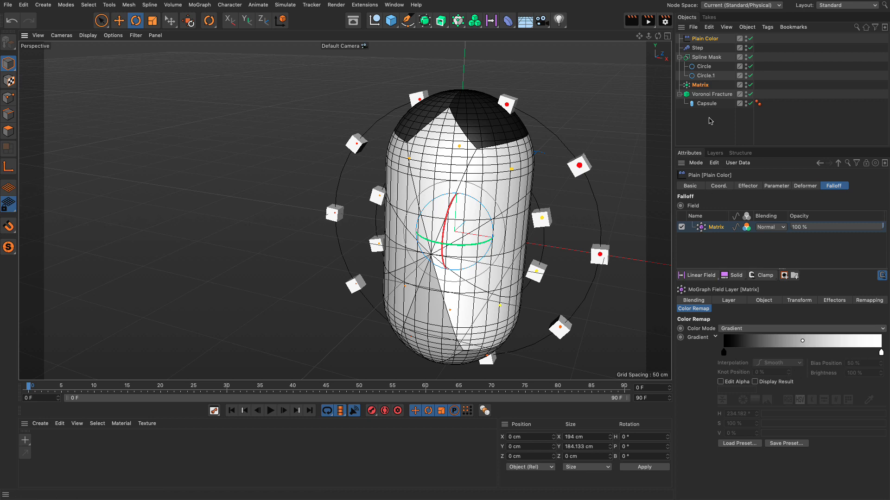
left_click(712, 93)
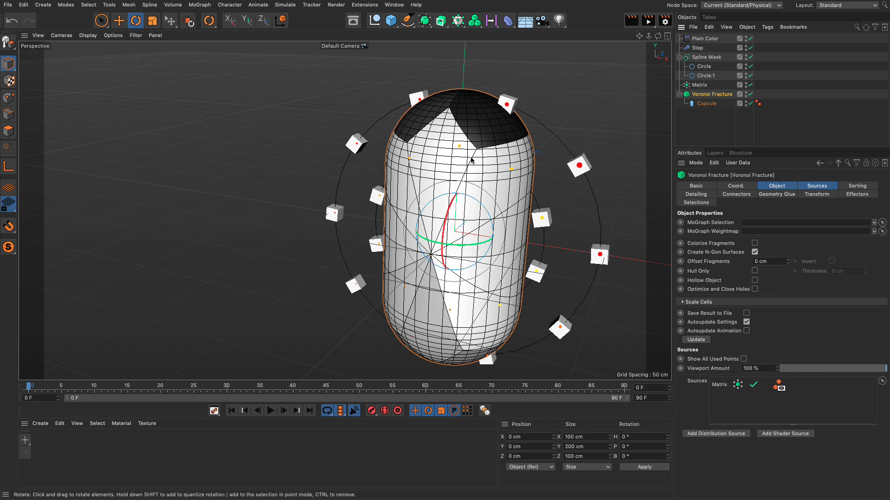
mouse_move(496, 177)
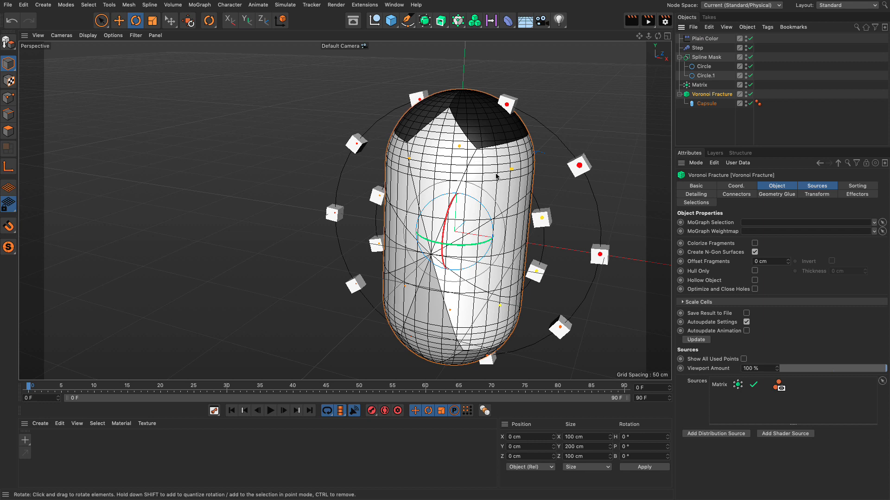
Set the Voronoi Fracture's Offset Fragments to 2 cm, then select Plain Color again.
left_click(777, 185)
type("5")
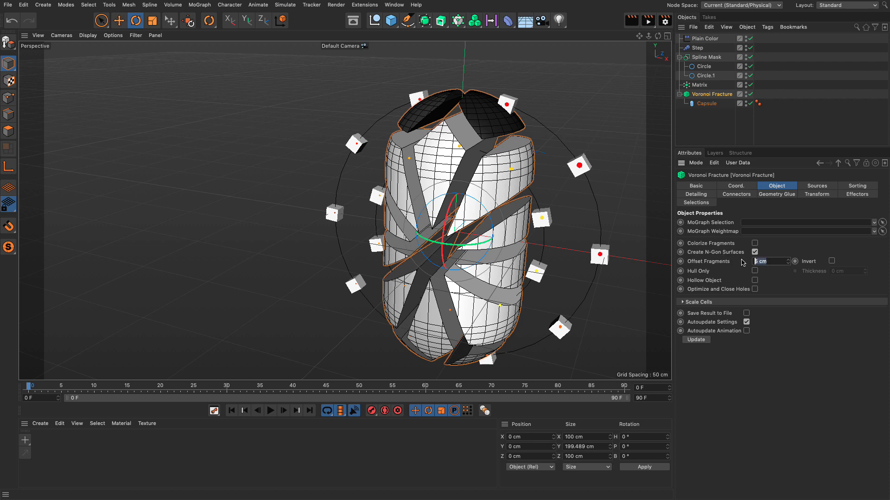
type("2 cm")
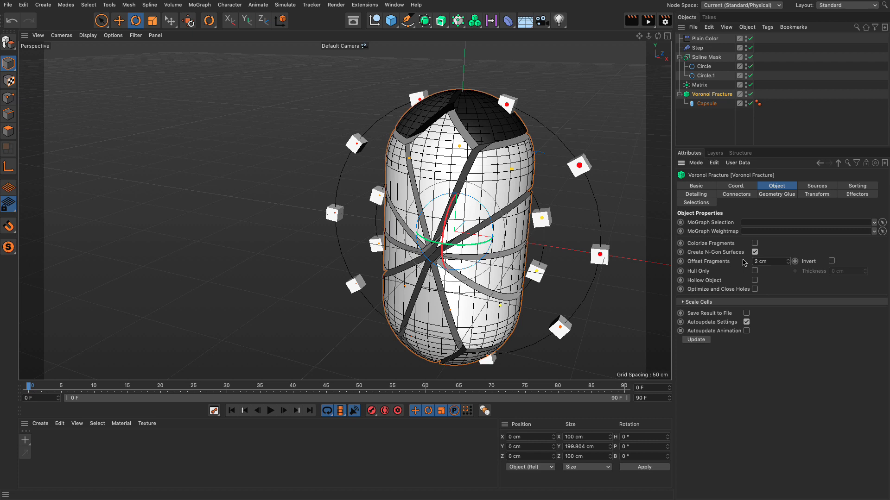
left_click(708, 38)
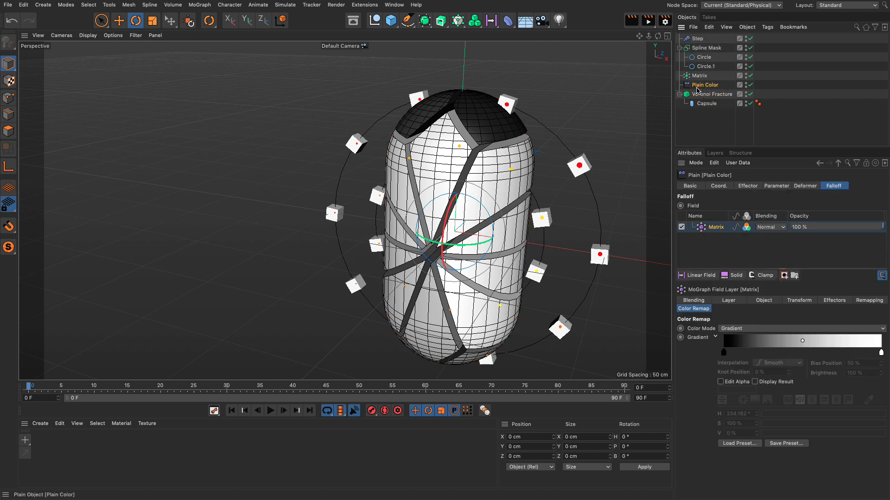
Load a rainbow gradient preset into the Matrix field's colour remap.
left_click(717, 94)
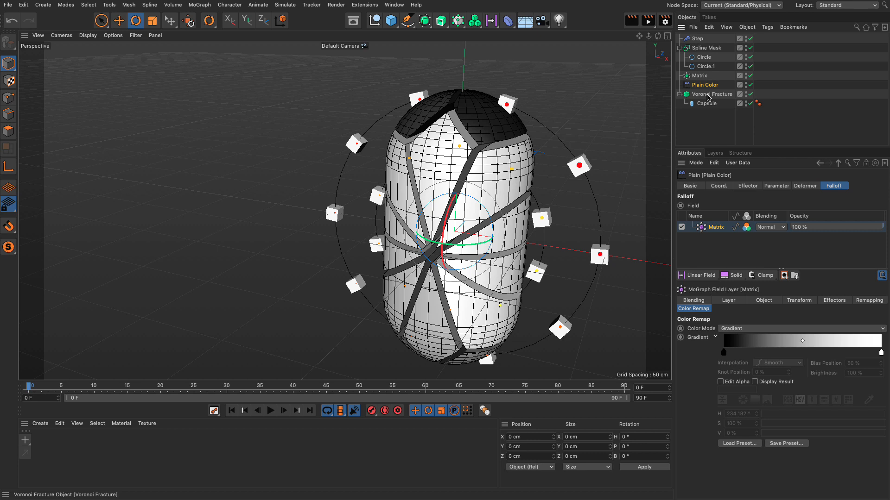
mouse_move(744, 425)
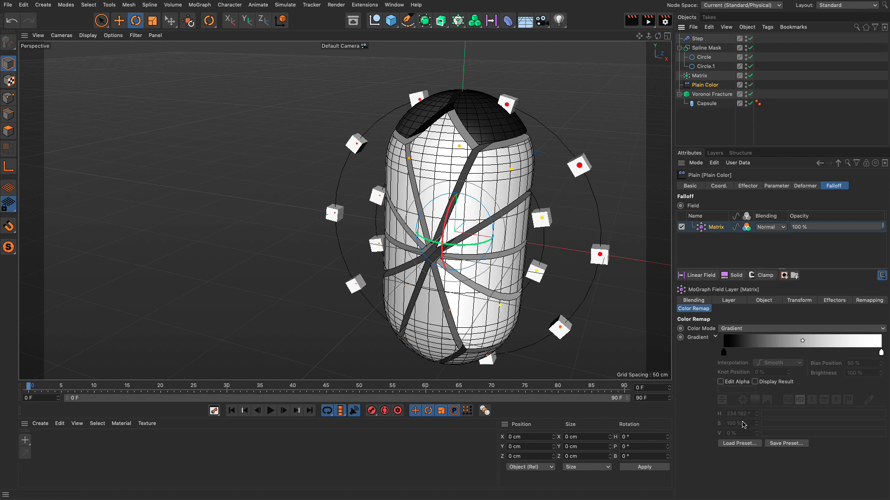
mouse_move(740, 449)
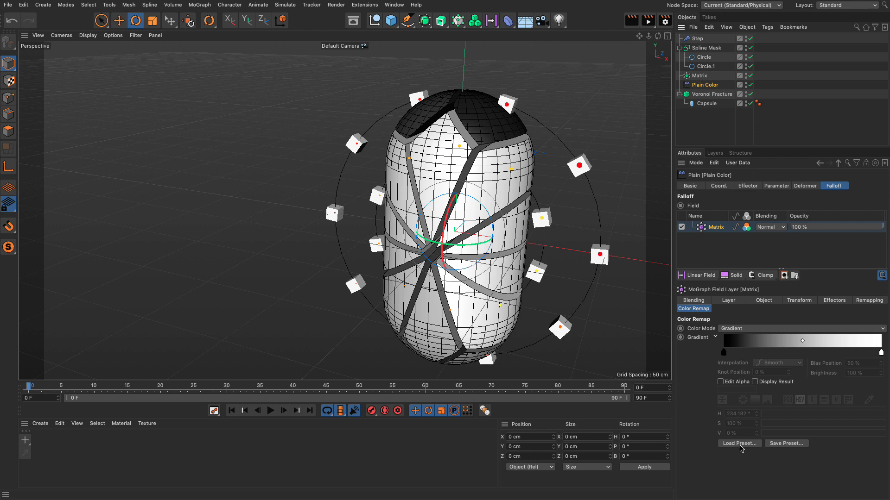
left_click(739, 443)
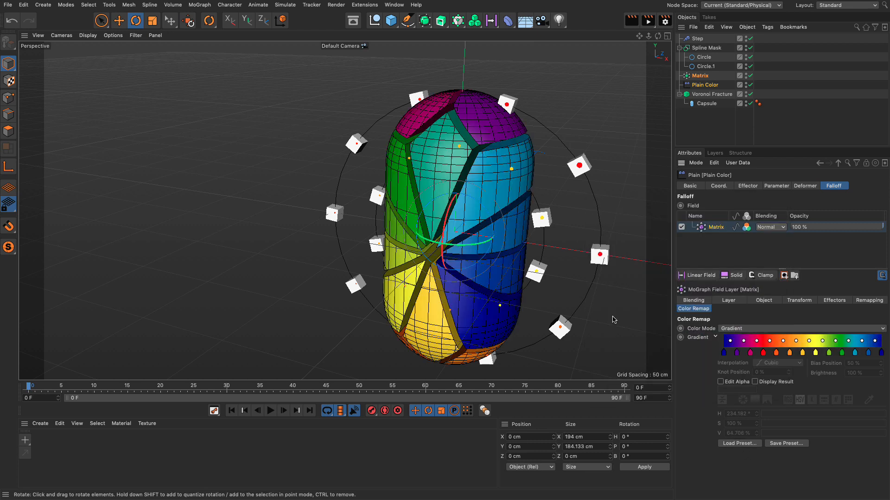
mouse_move(618, 317)
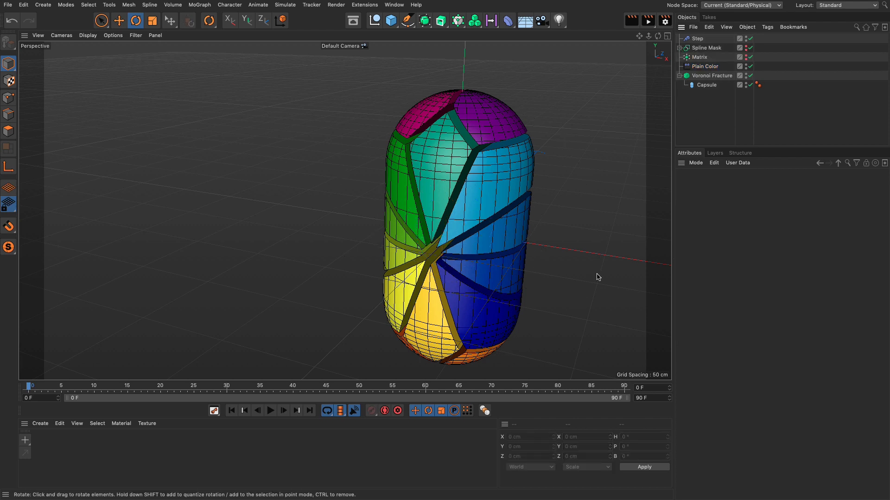
Set the end frame to 300 F and preview the shifting rainbow pattern, returning to frame 0.
left_click(271, 410)
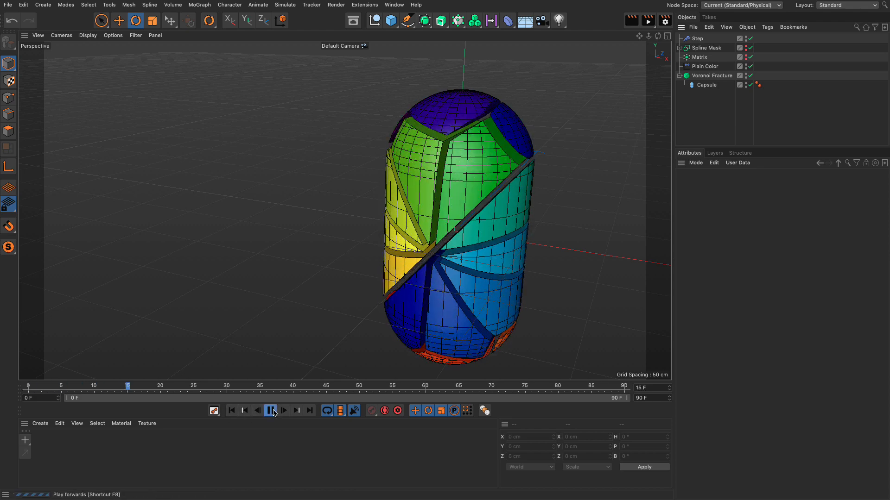
left_click(271, 410)
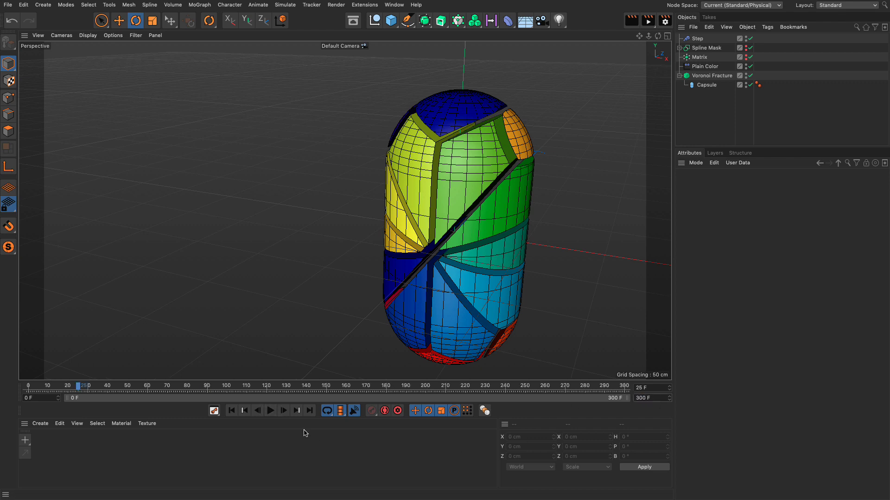
left_click(270, 411)
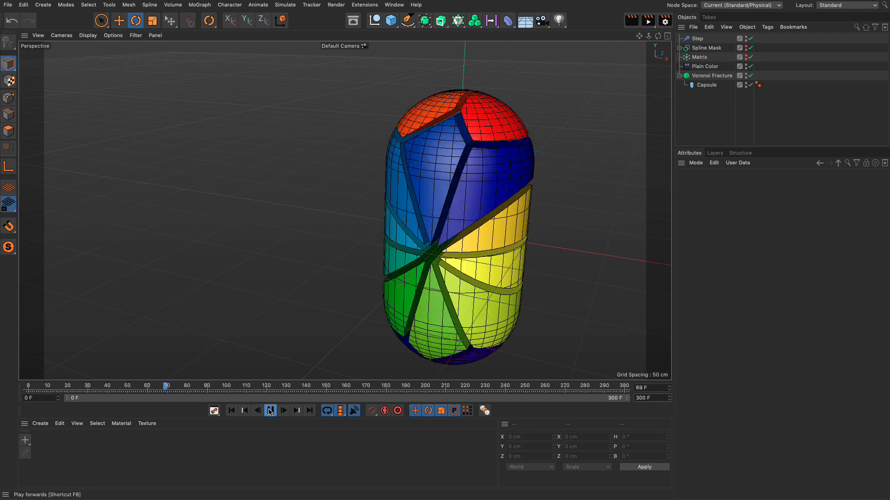
left_click(284, 411)
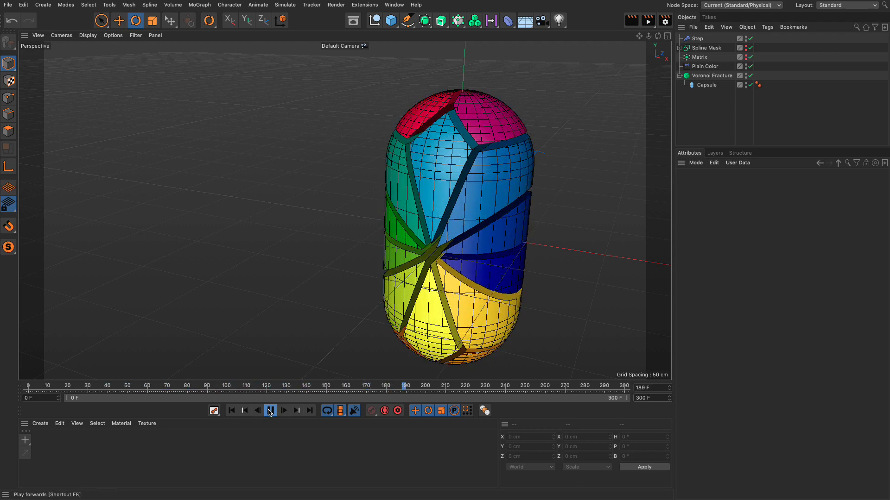
left_click(282, 410)
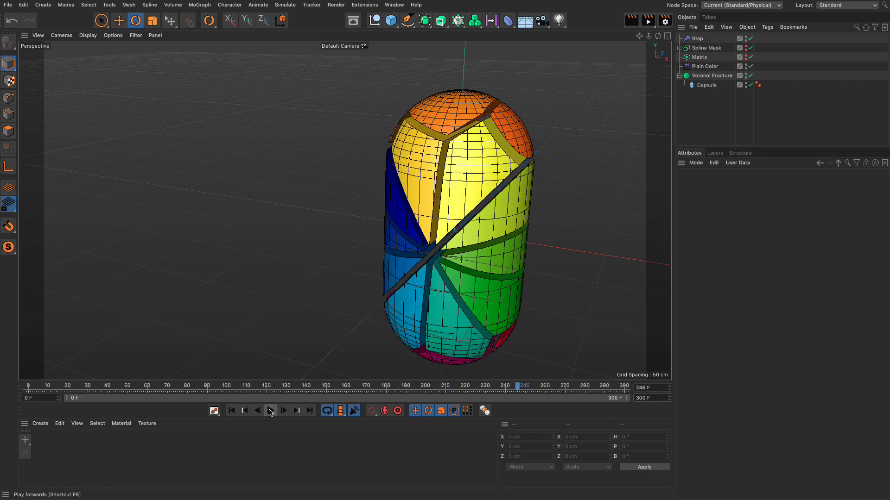
left_click(231, 411)
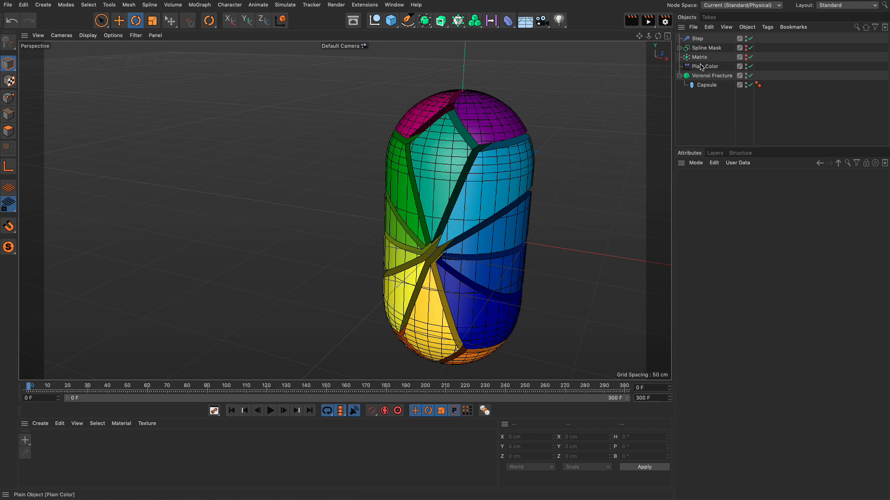
Set the Matrix End to 87% and play the spiral with wireframe lines hidden.
left_click(700, 57)
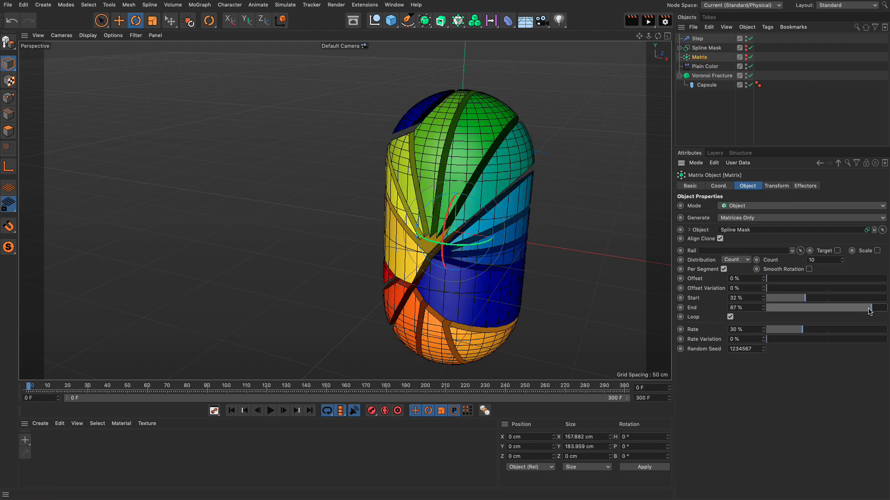
left_click(270, 411)
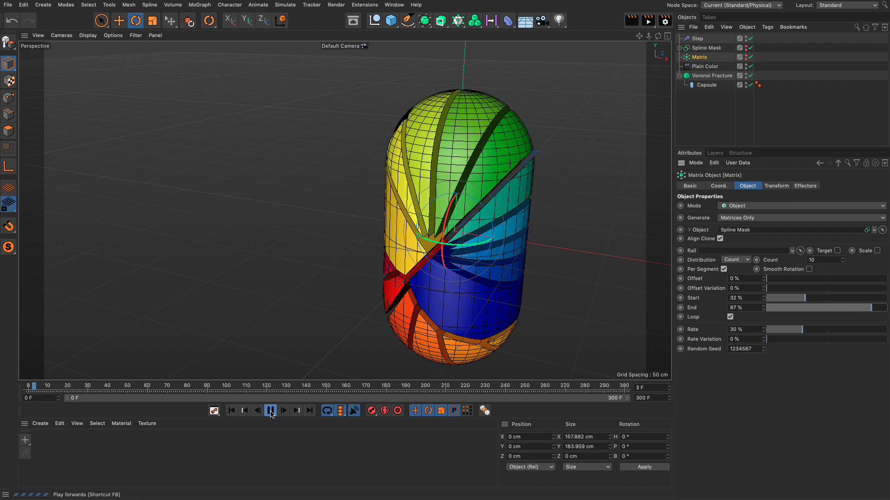
left_click(270, 411)
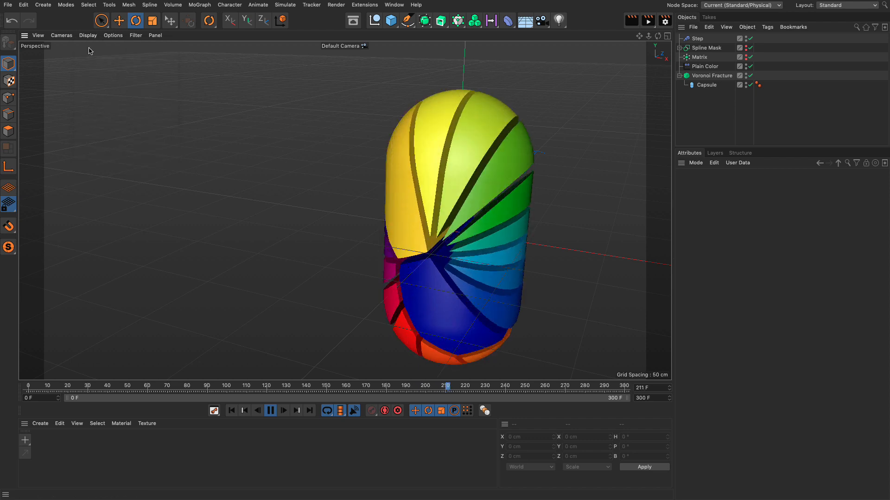
Let the looping rainbow spiral play through, then rewind to frame 0.
left_click(112, 35)
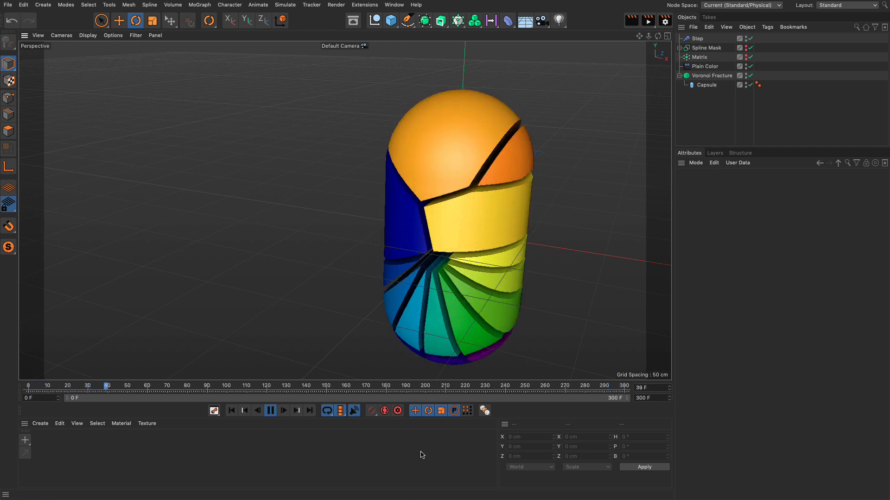
left_click(283, 411)
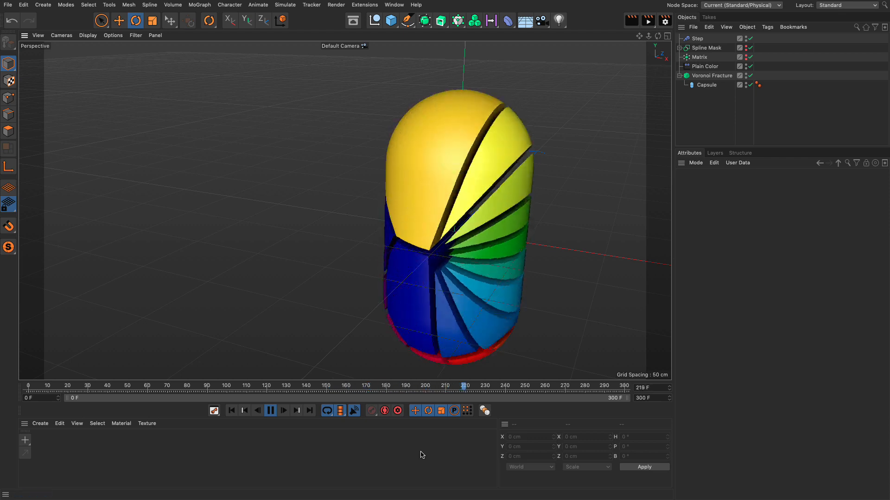
left_click(232, 411)
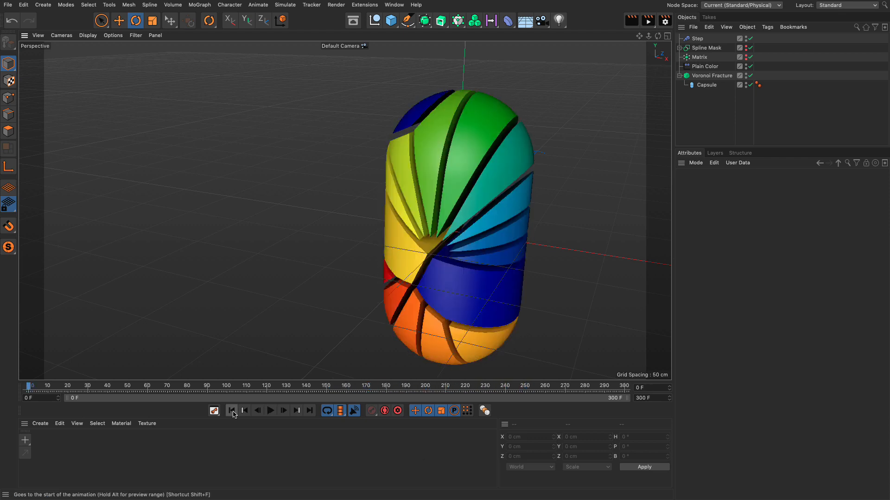